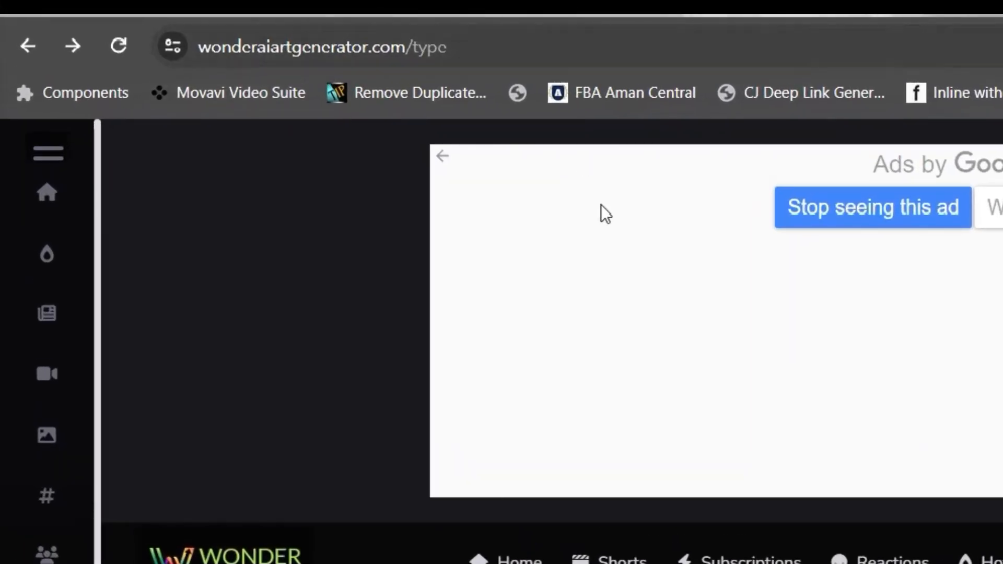
mouse_move(580, 412)
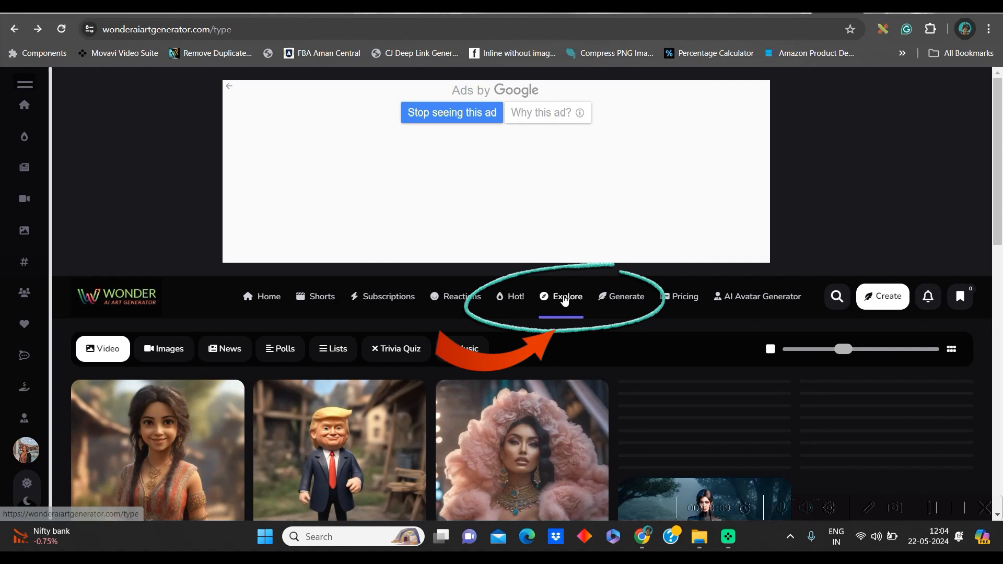
Step: Search the Explore gallery for 'Messi' and open the cute miniature Messi artwork
click(565, 296)
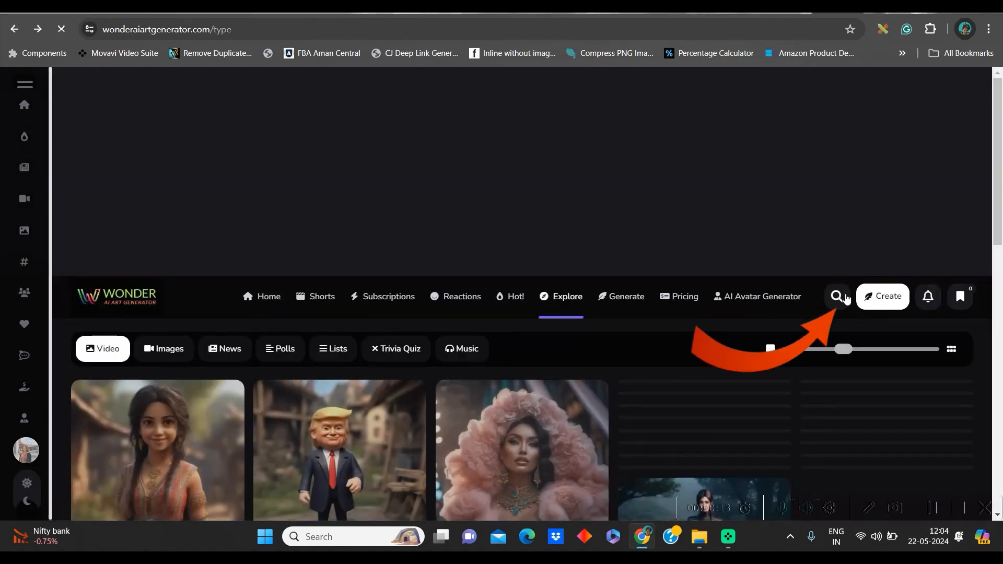
click(837, 296)
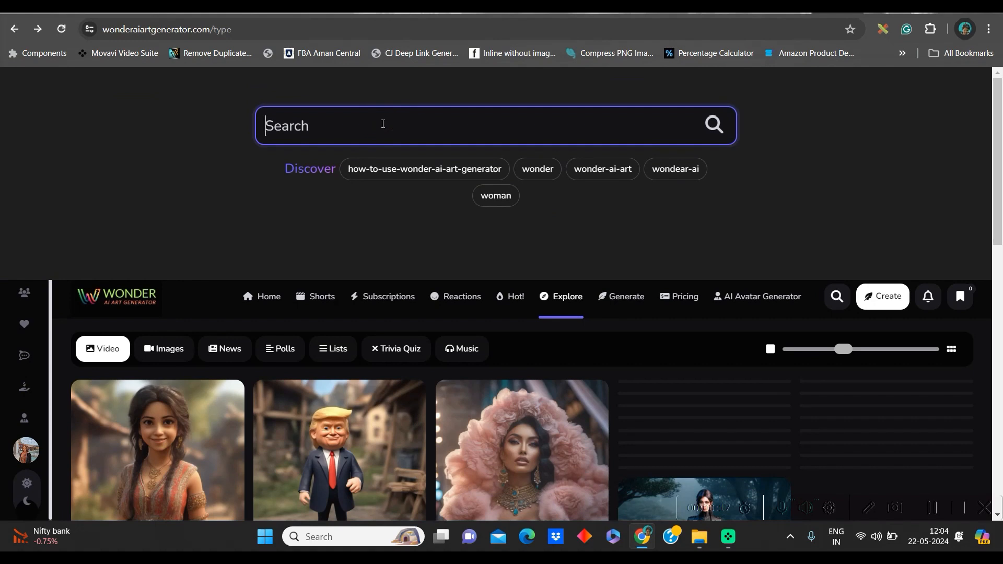
text(Messi)
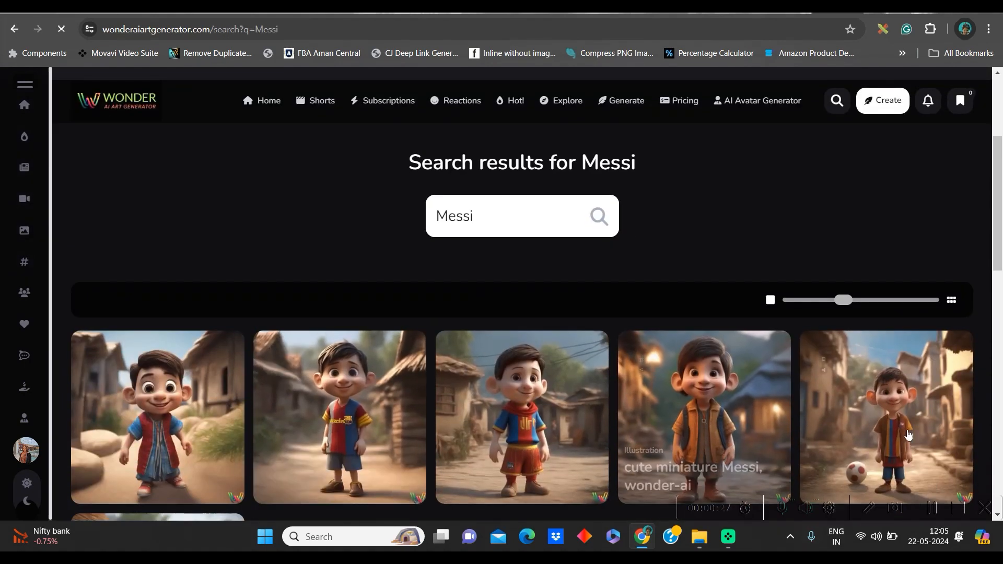
scroll(down, 3)
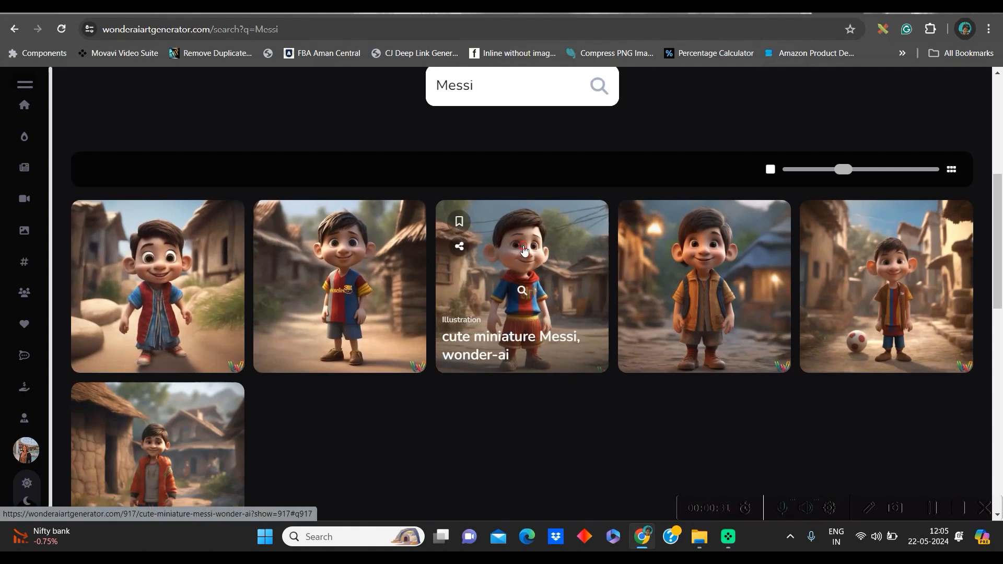
click(521, 286)
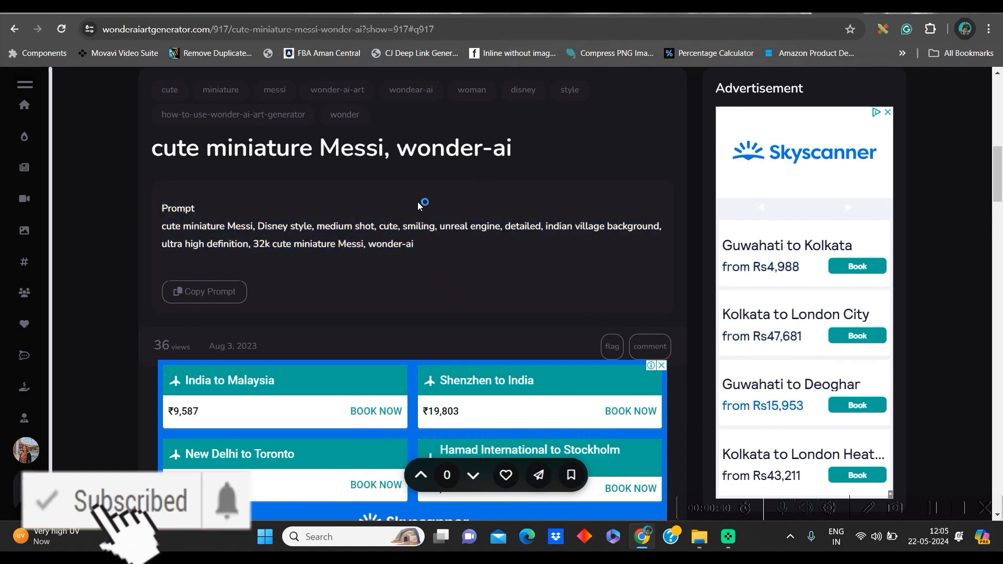
Step: Download the striped-jersey boy image and copy the artwork's prompt
scroll(down, 3)
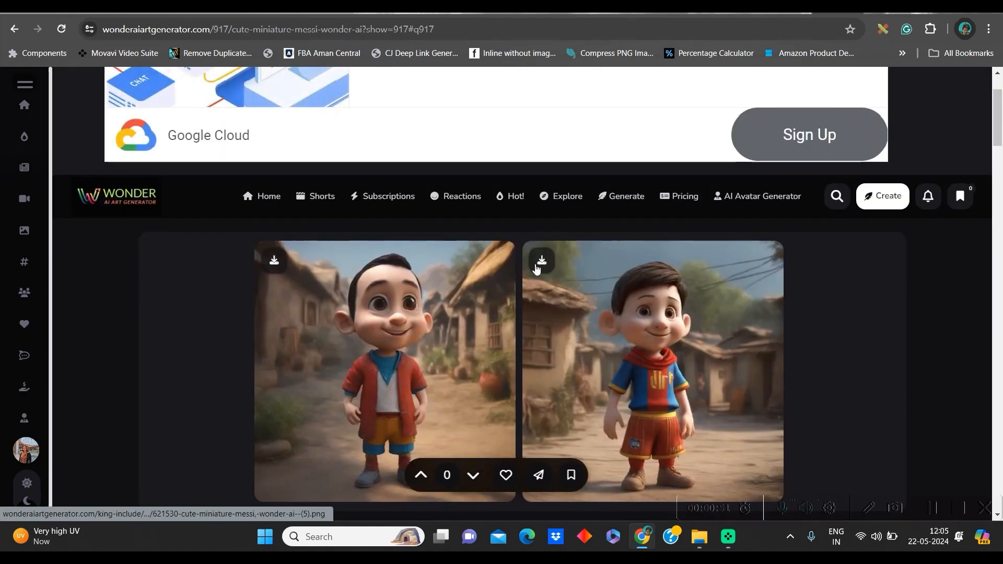
mouse_move(726, 350)
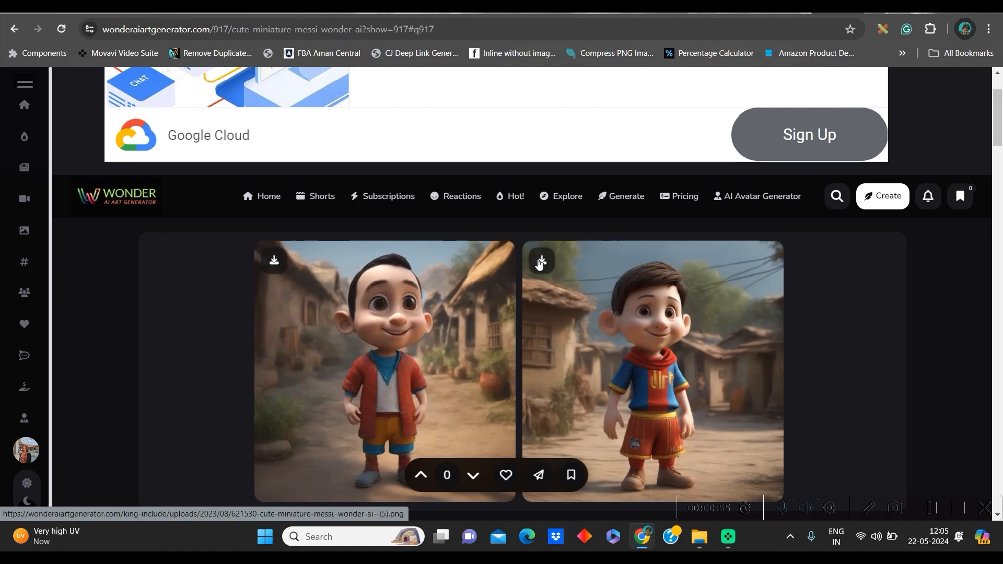
click(540, 262)
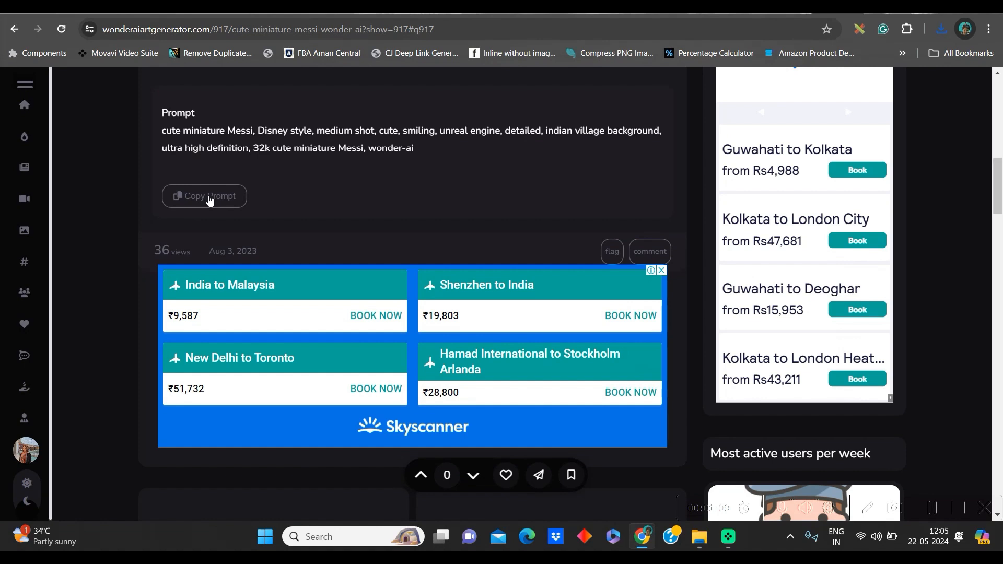
click(204, 195)
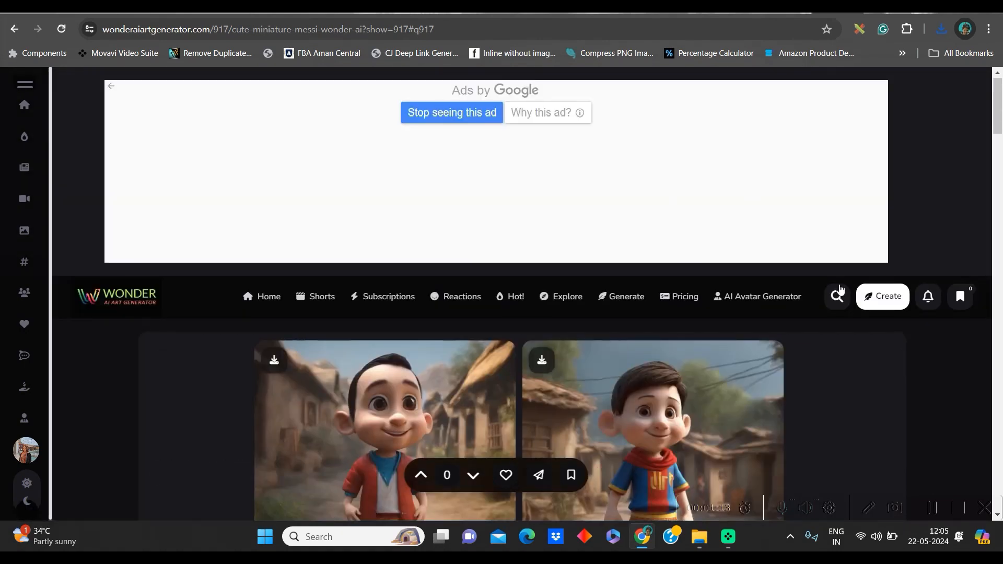
Step: Search the gallery for 'Maradona', returning no results
click(836, 295)
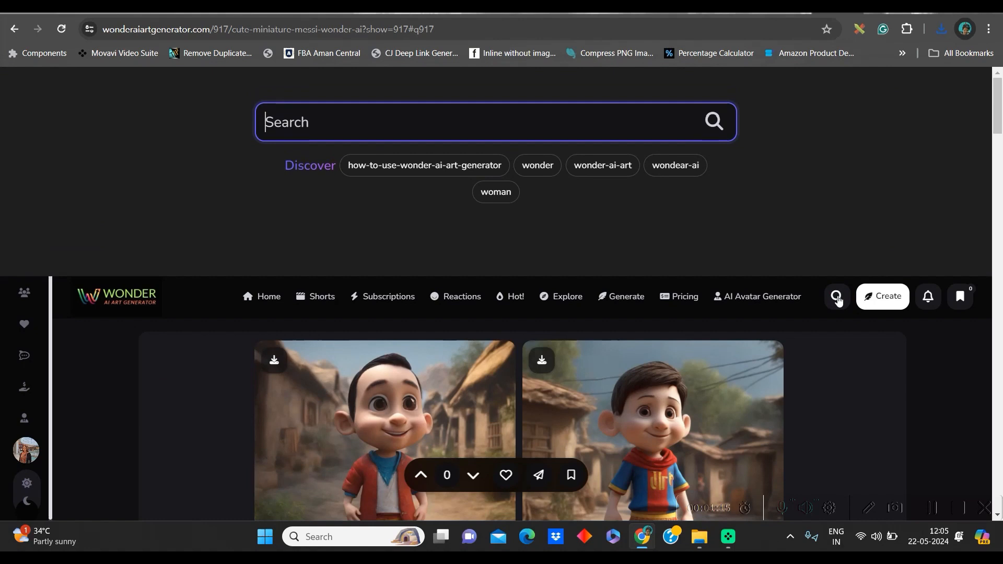
text(Maradona)
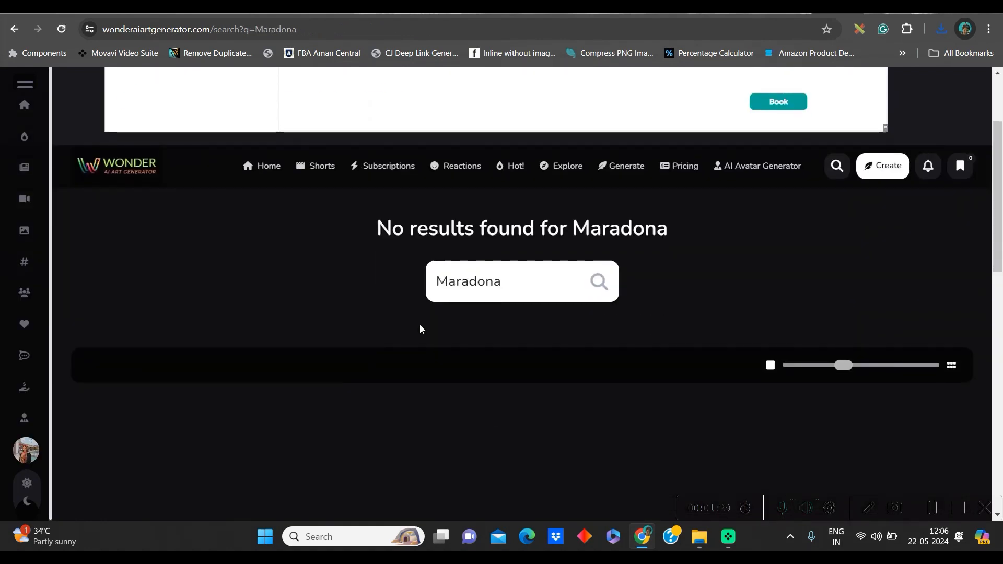
mouse_move(510, 318)
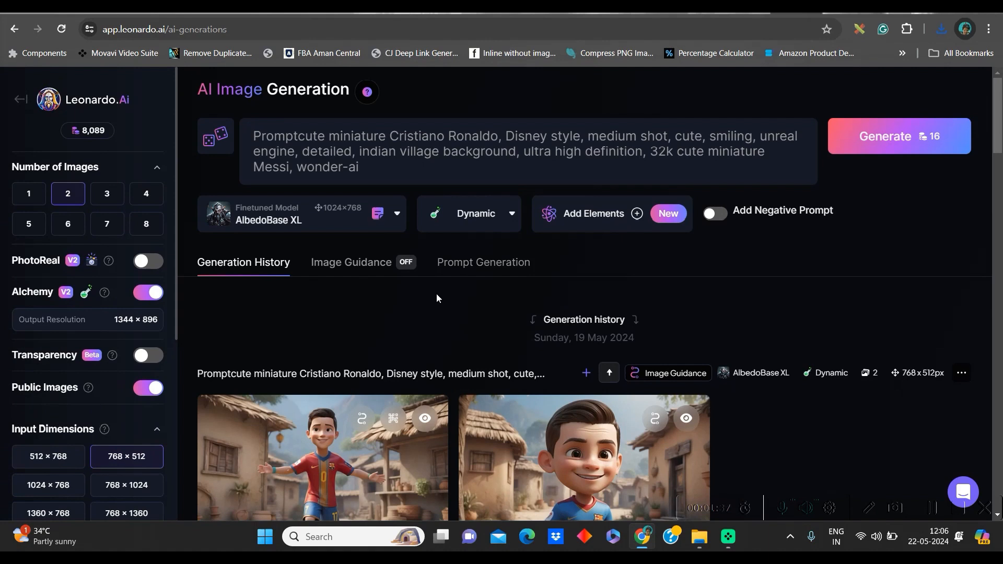
Step: From the Leonardo home page, start Image Generation with the prompt's name changed to 'Maradona'
click(376, 171)
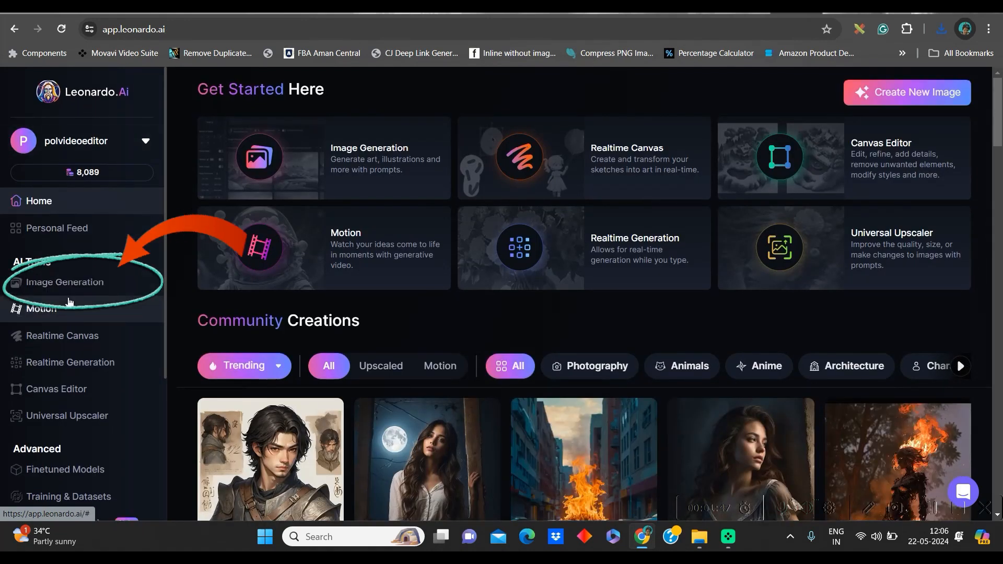
click(64, 282)
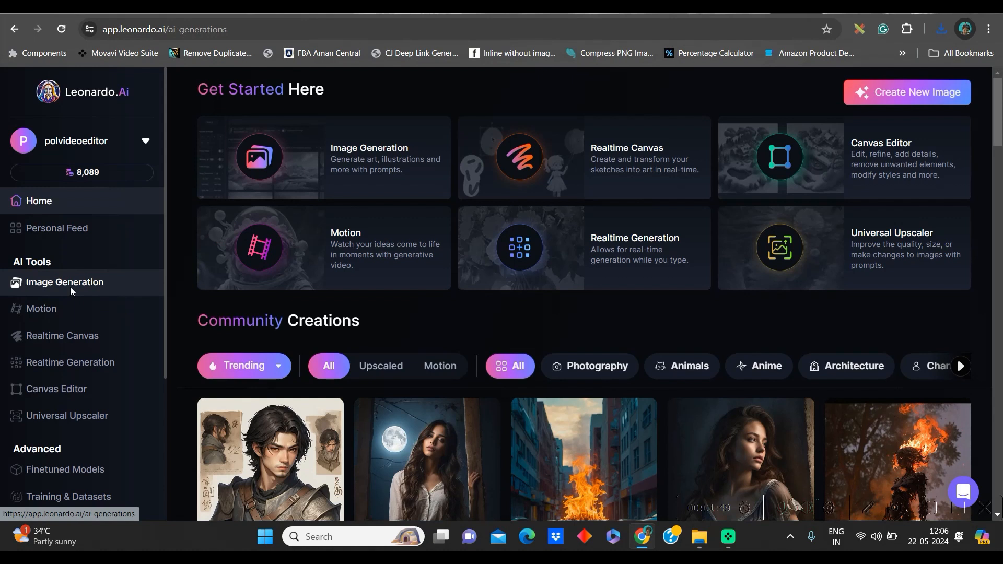
click(63, 282)
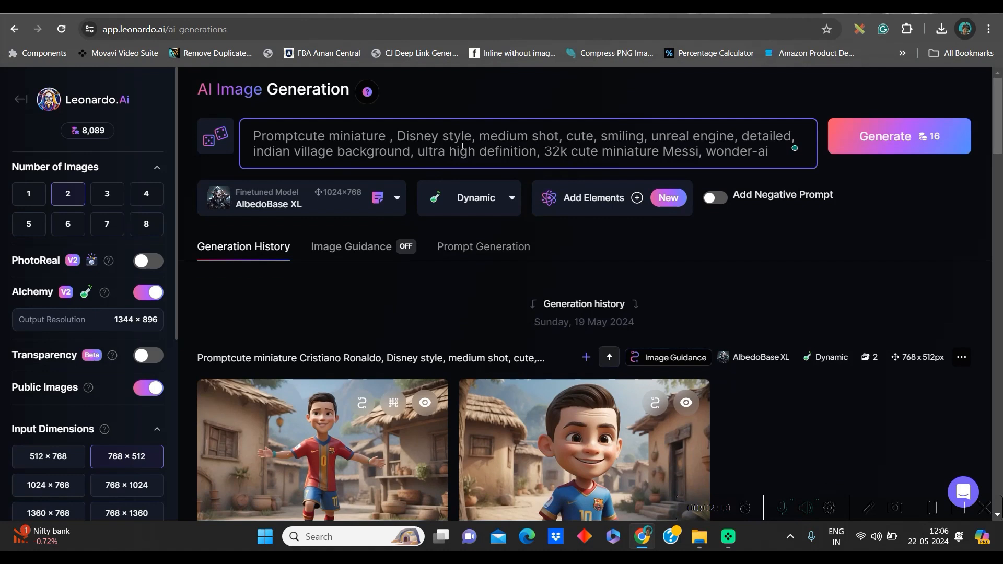
text(Maradona)
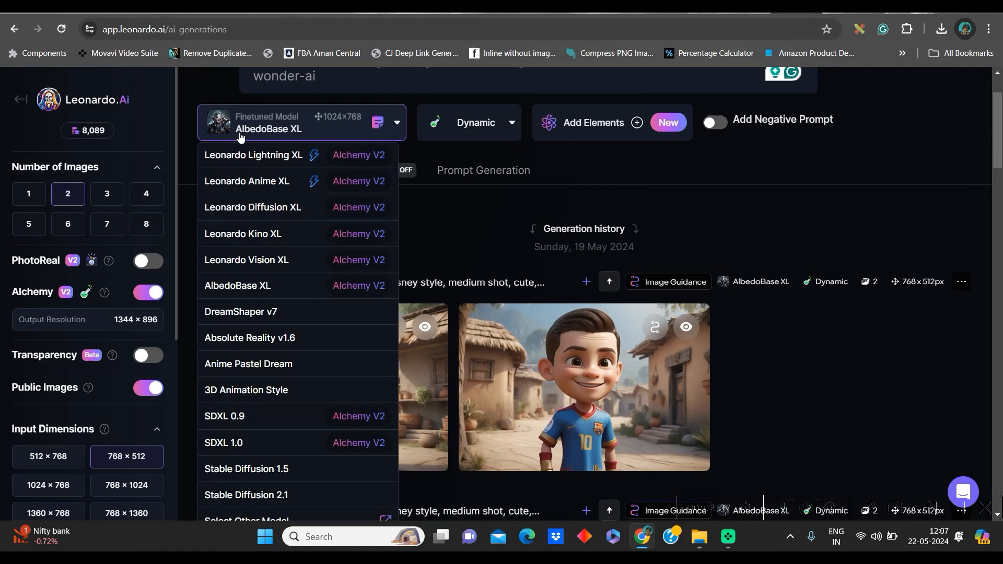
mouse_move(272, 141)
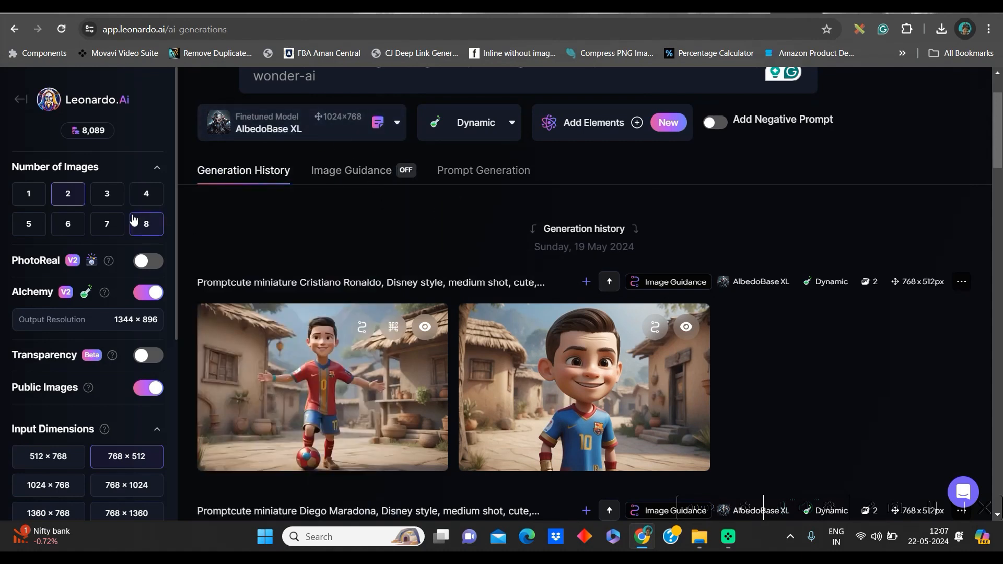
Step: Set the output aspect ratio to widescreen 16:9 (912×512)
scroll(down, 3)
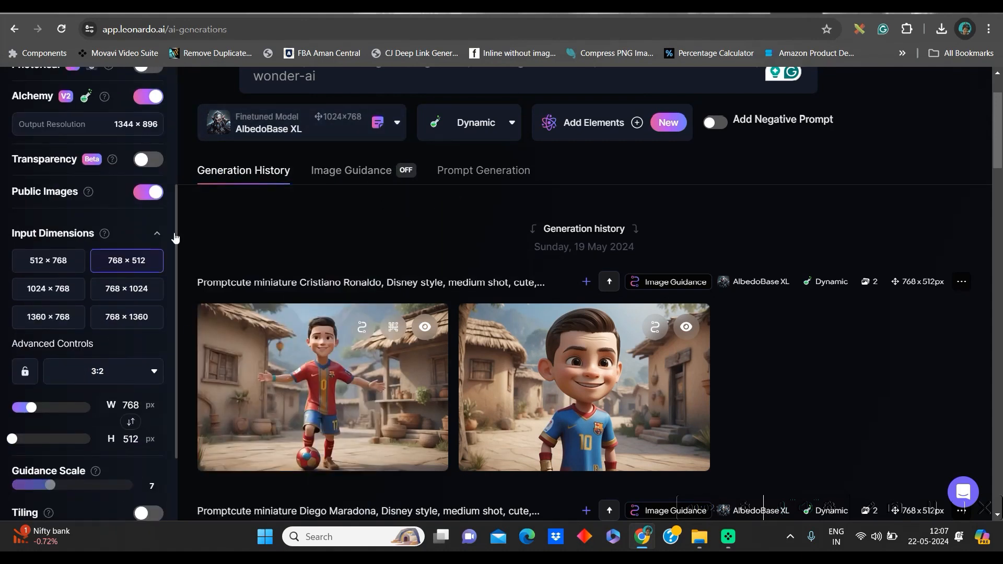
click(102, 371)
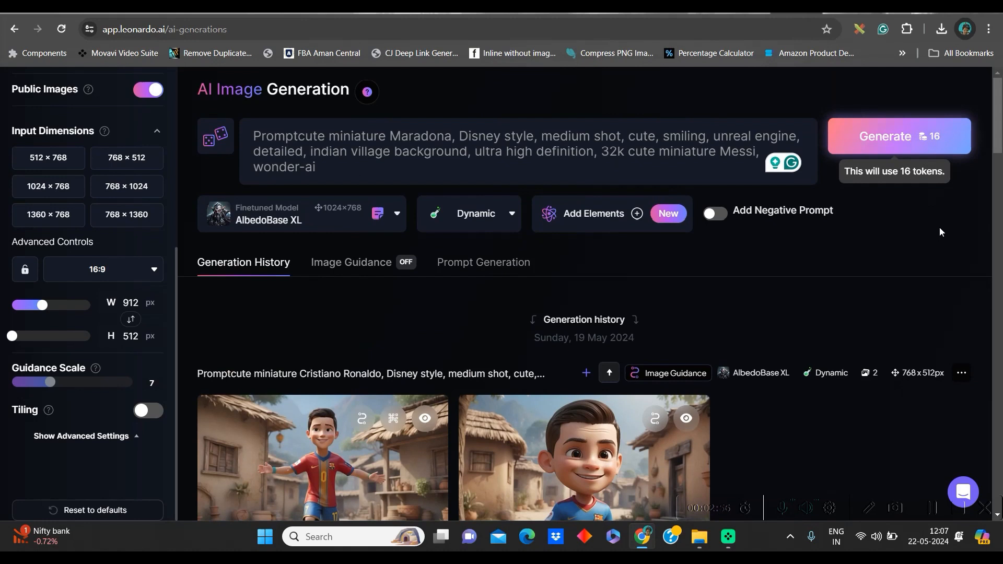
Step: Generate the Maradona images and download the upscaled striped-jersey boy with the football
click(898, 136)
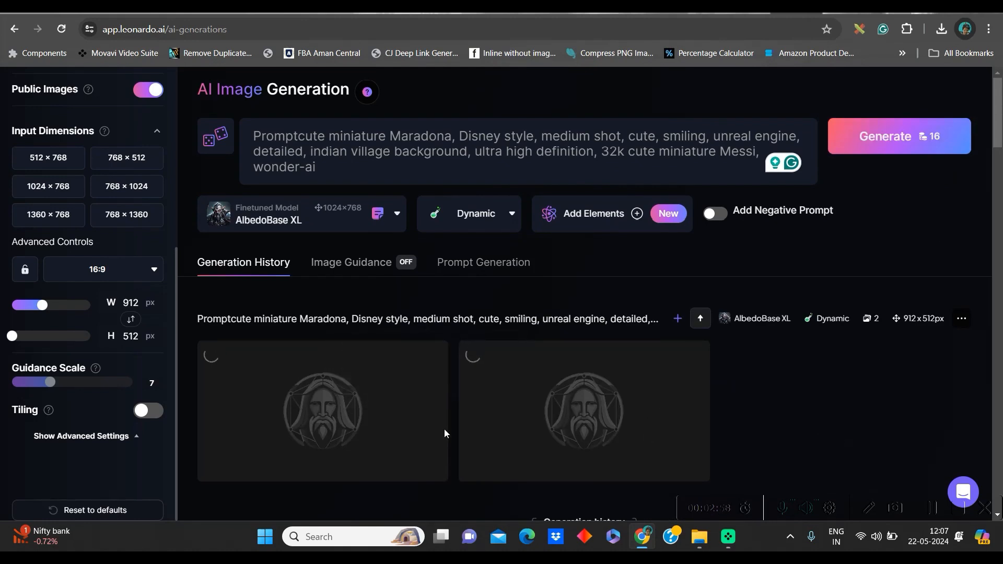
scroll(down, 3)
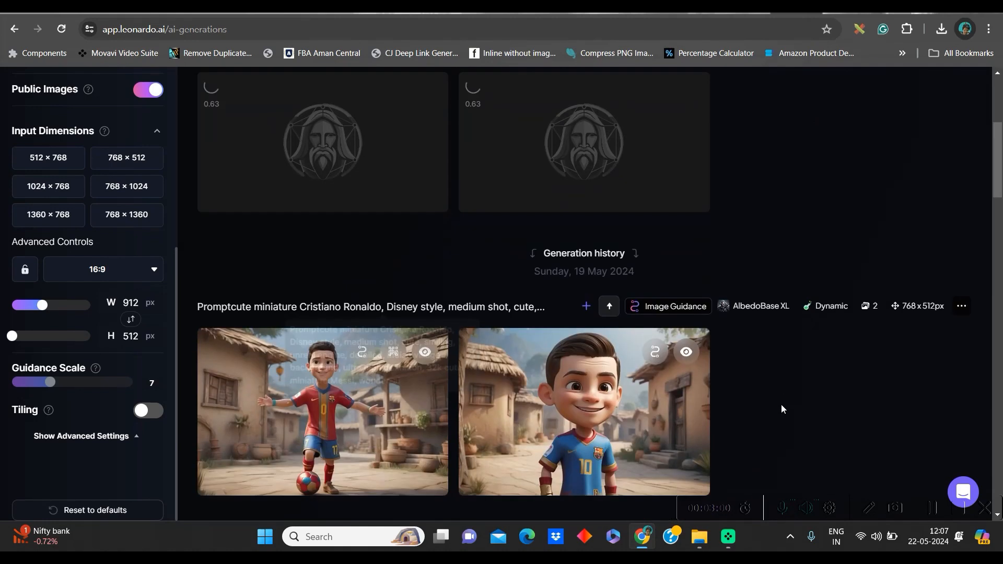
scroll(down, 3)
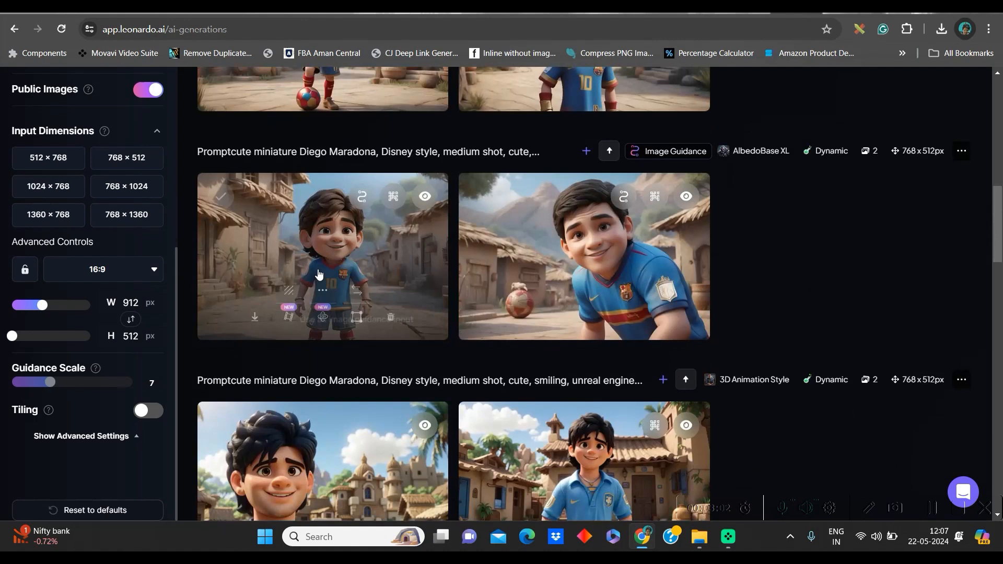
mouse_move(495, 238)
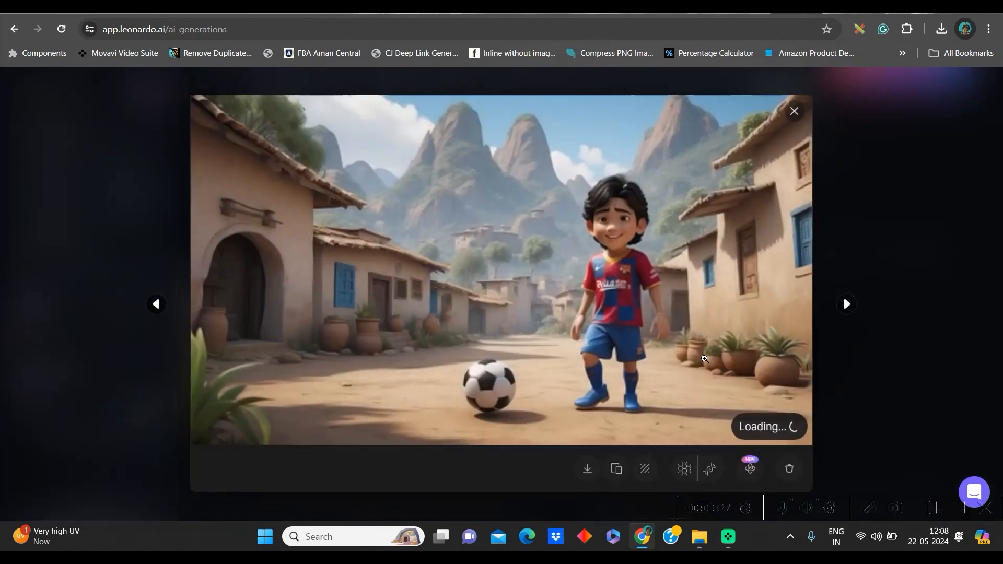
mouse_move(683, 468)
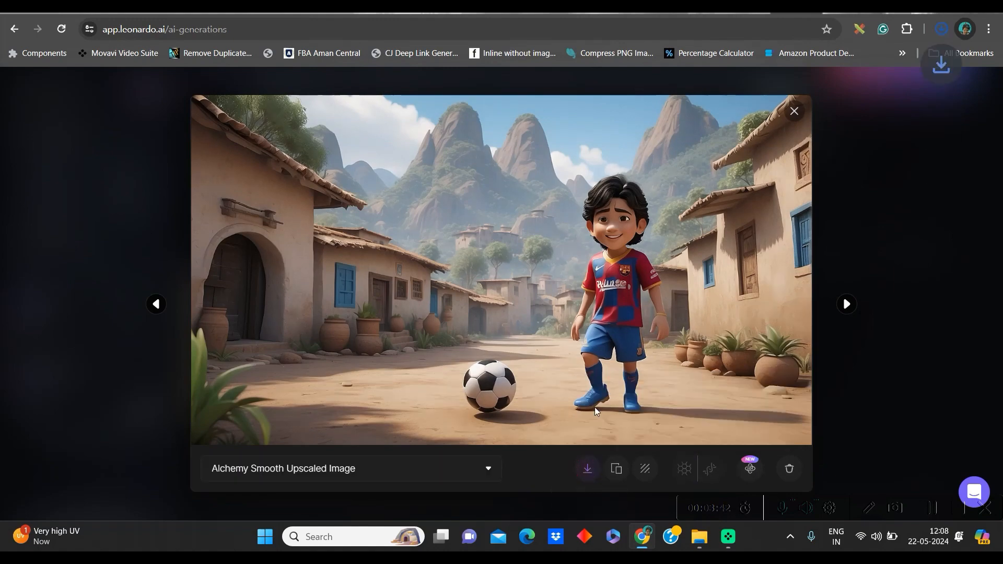
click(794, 111)
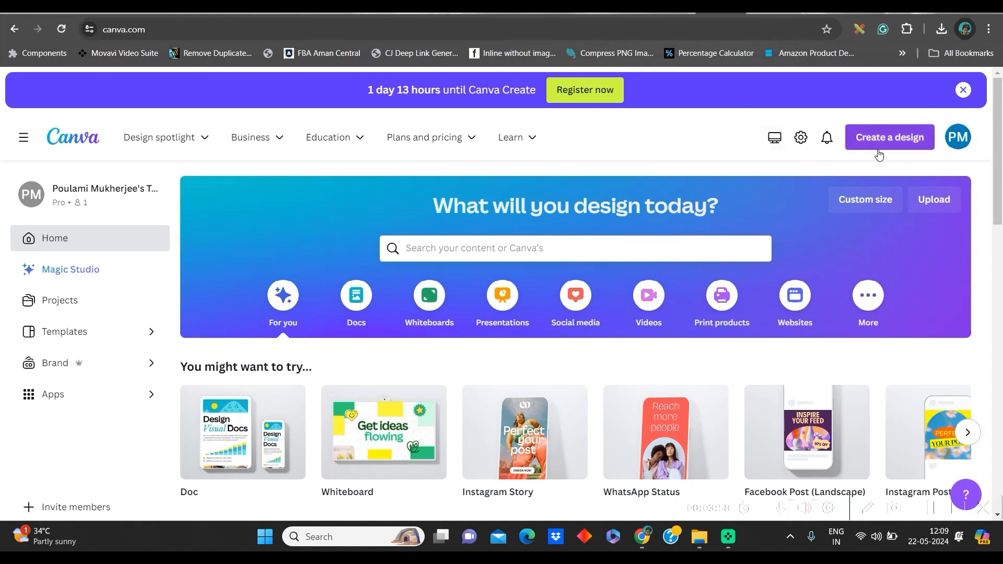
Step: Create a new blank 'YouTube Video' design from the Canva home page
click(888, 137)
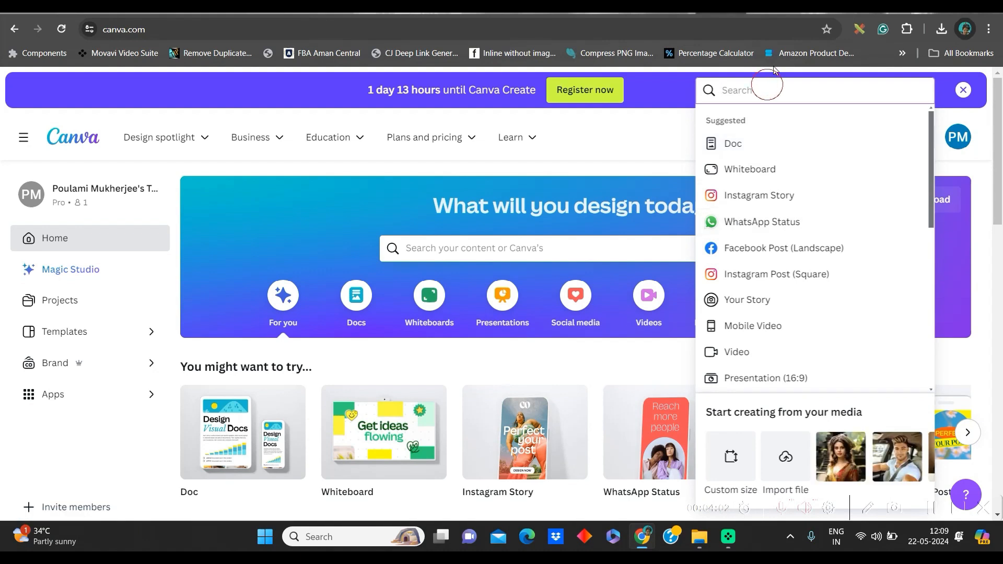
text(YouTube Video)
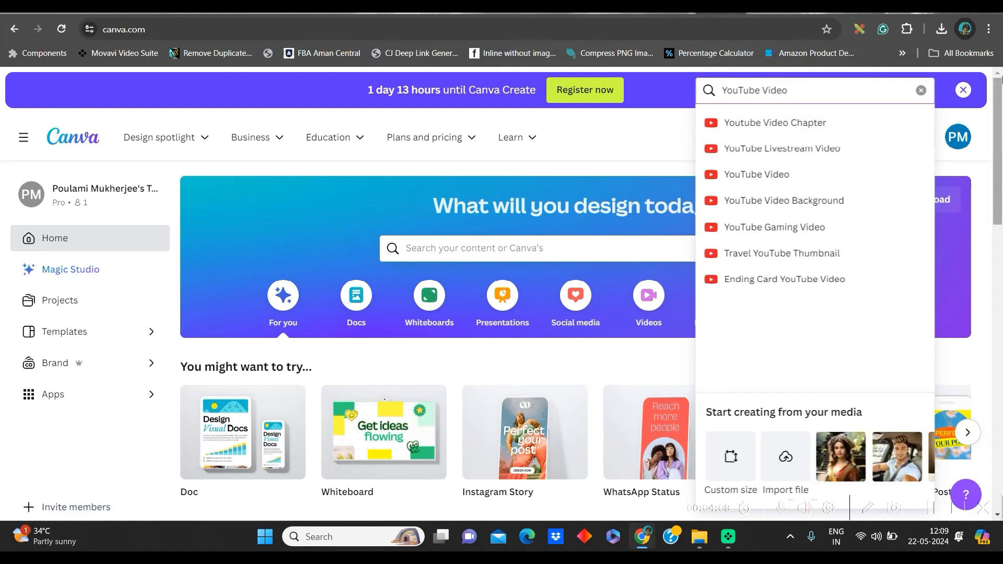
mouse_move(778, 175)
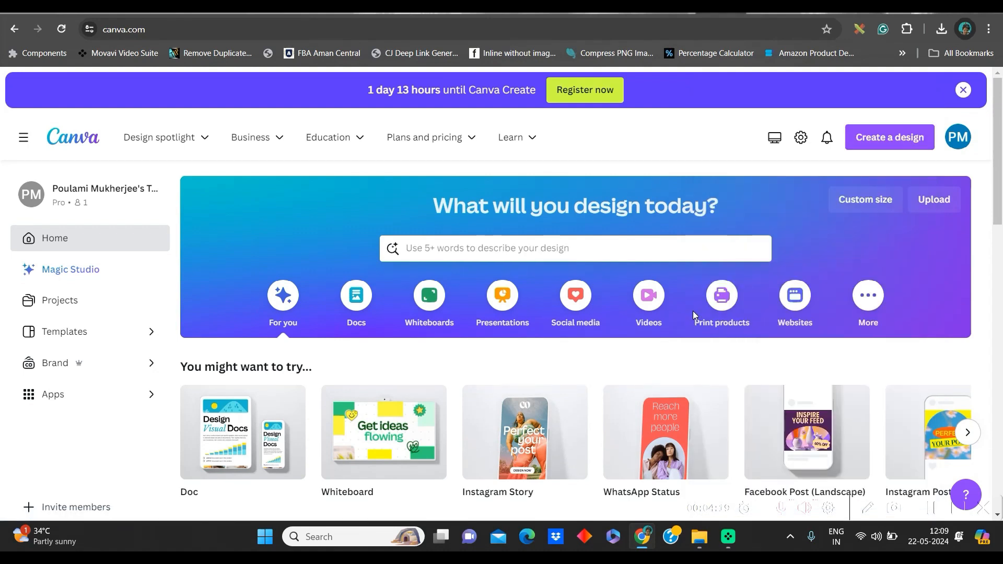
click(648, 301)
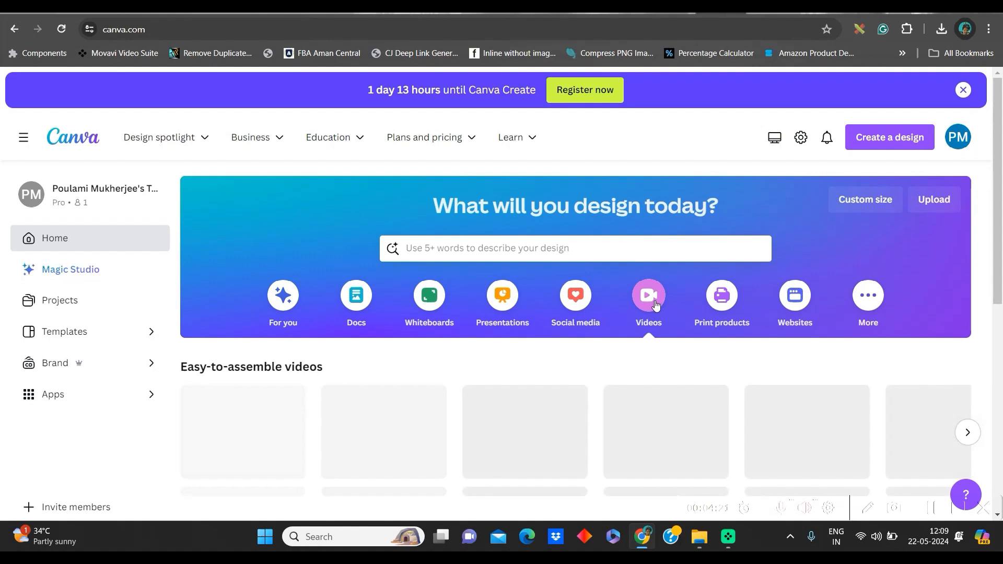
click(648, 295)
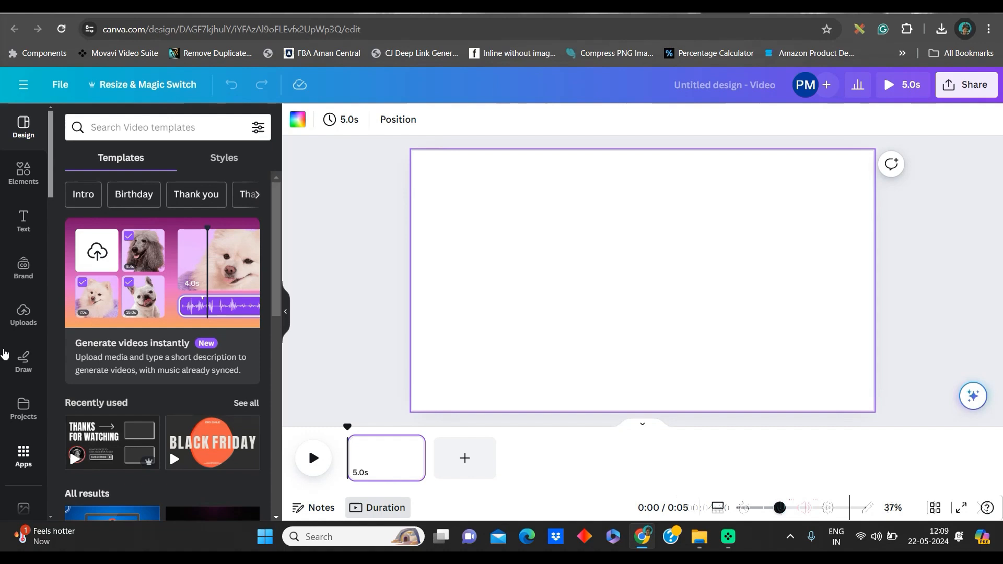
Step: Upload the cute miniature Messi PNG from the E drive into the design
click(23, 313)
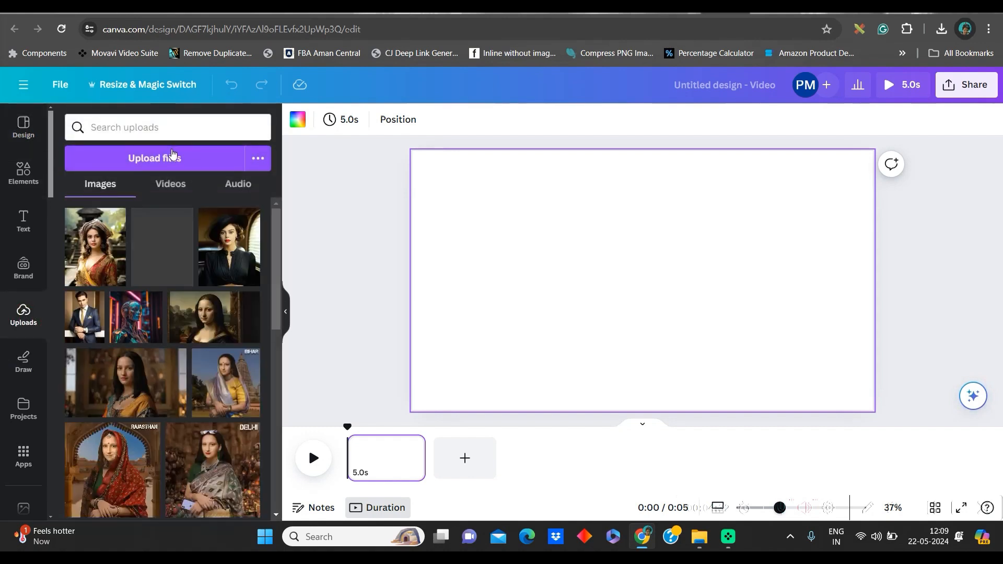
click(155, 158)
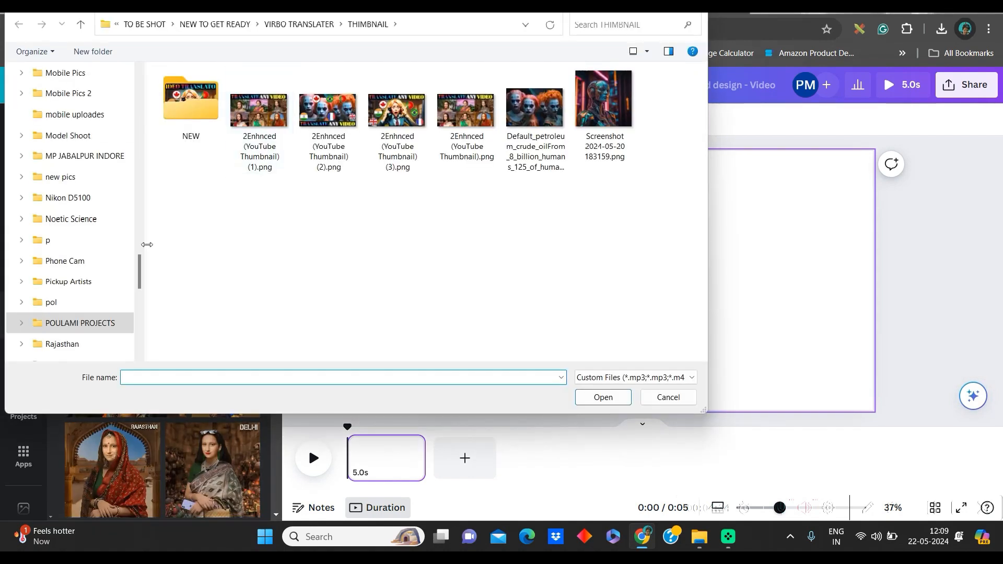
click(45, 159)
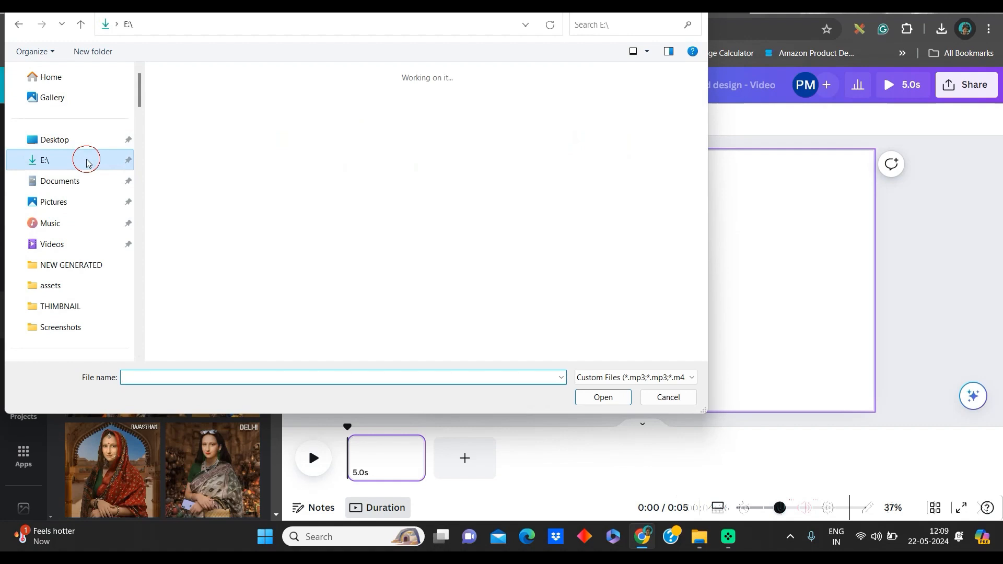
click(45, 160)
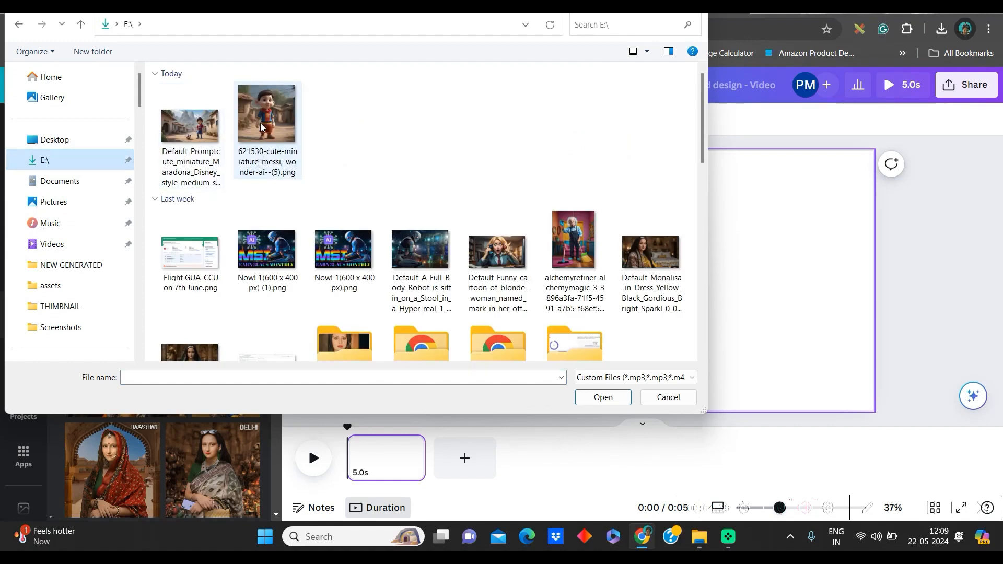
click(266, 113)
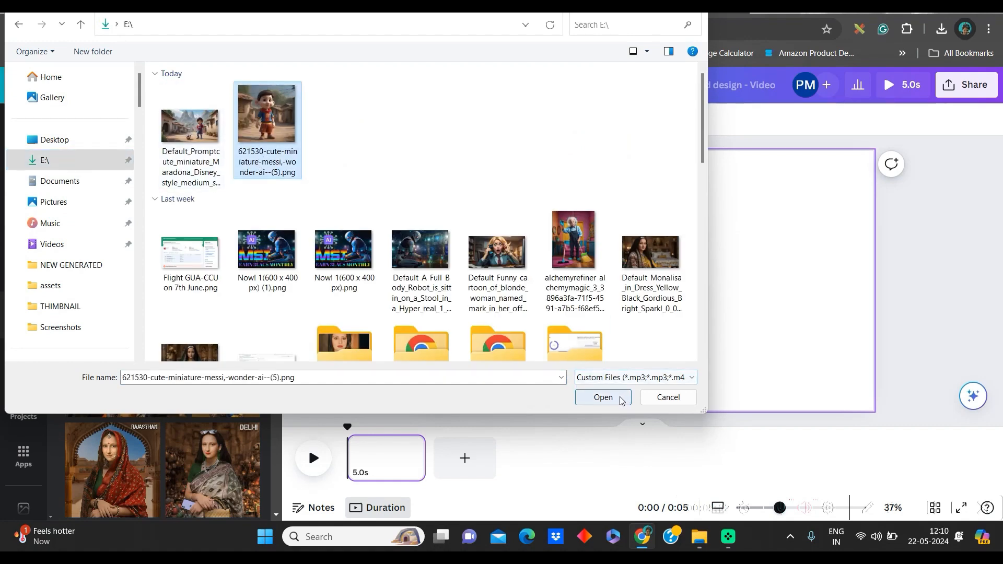
click(602, 397)
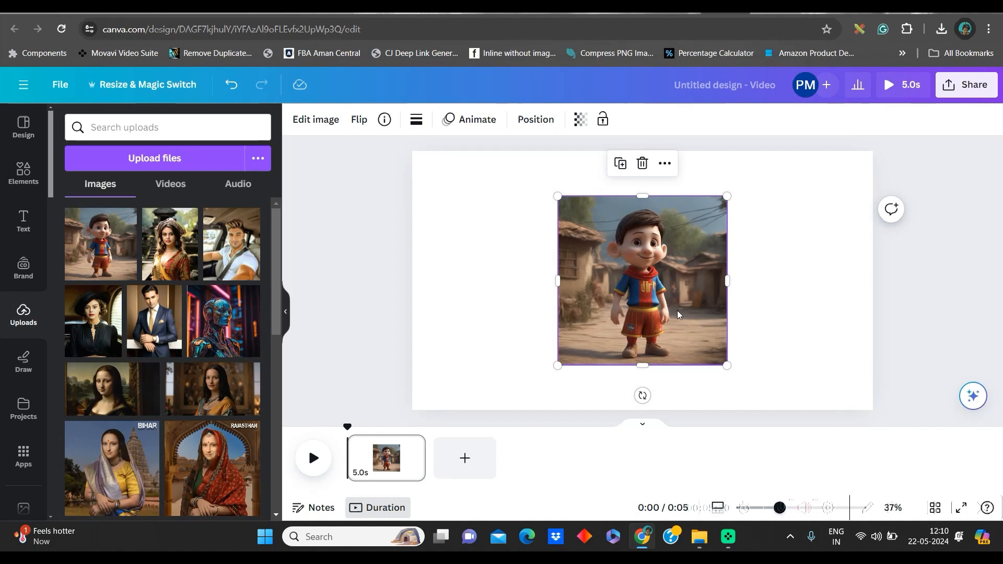
mouse_move(327, 138)
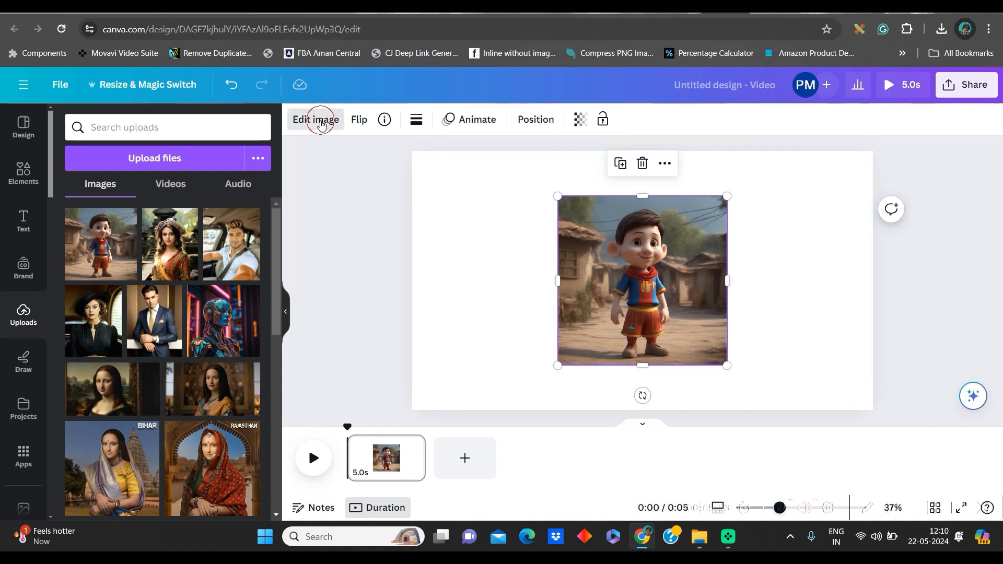
Step: Magic Expand the boy image to the whole page and keep the fourth village scene result
click(315, 119)
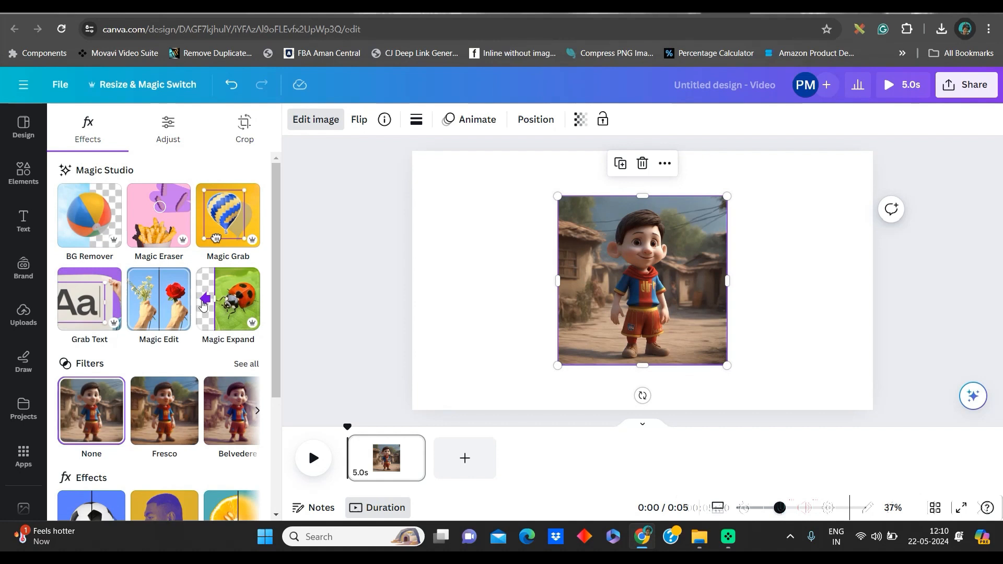
click(168, 127)
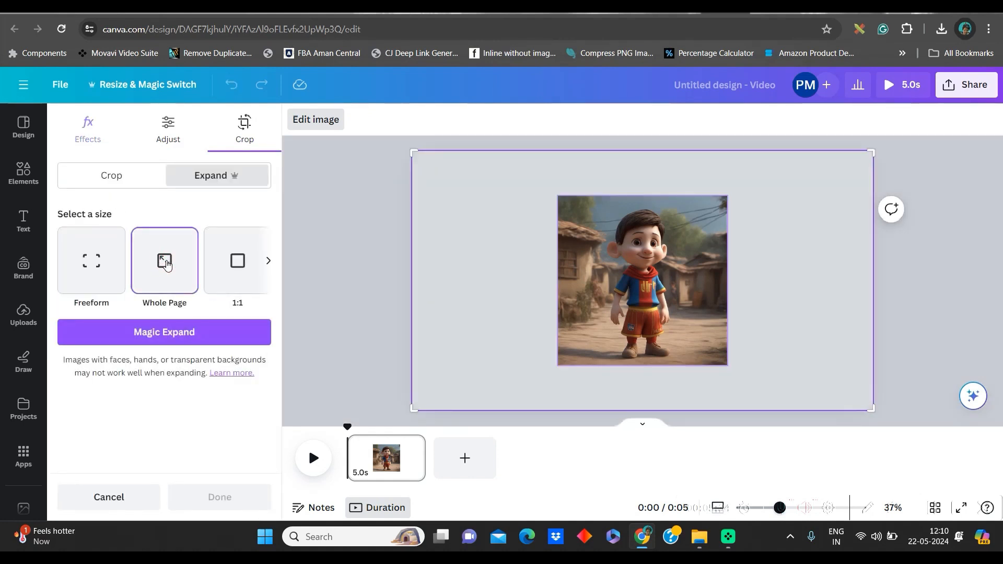
click(269, 260)
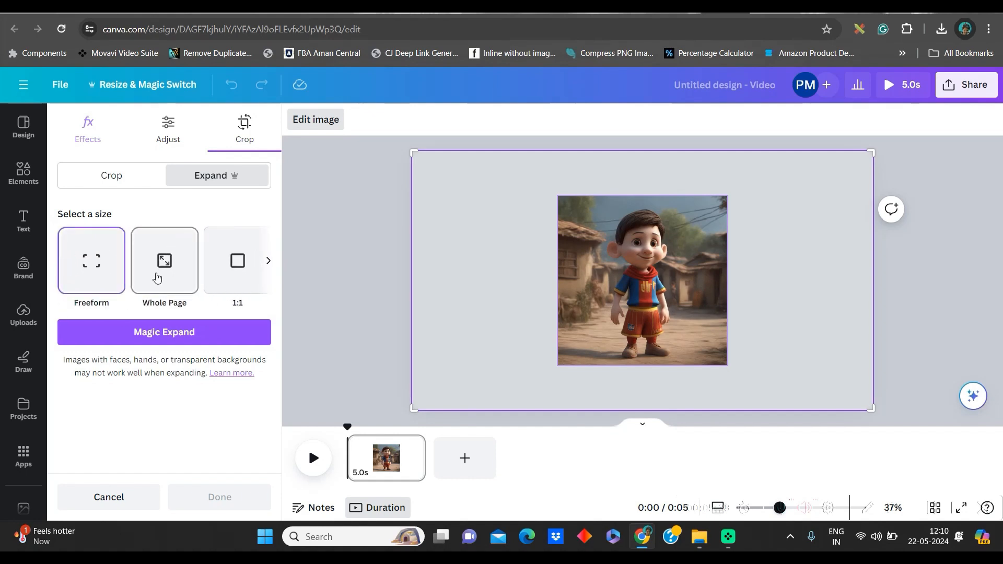
click(164, 260)
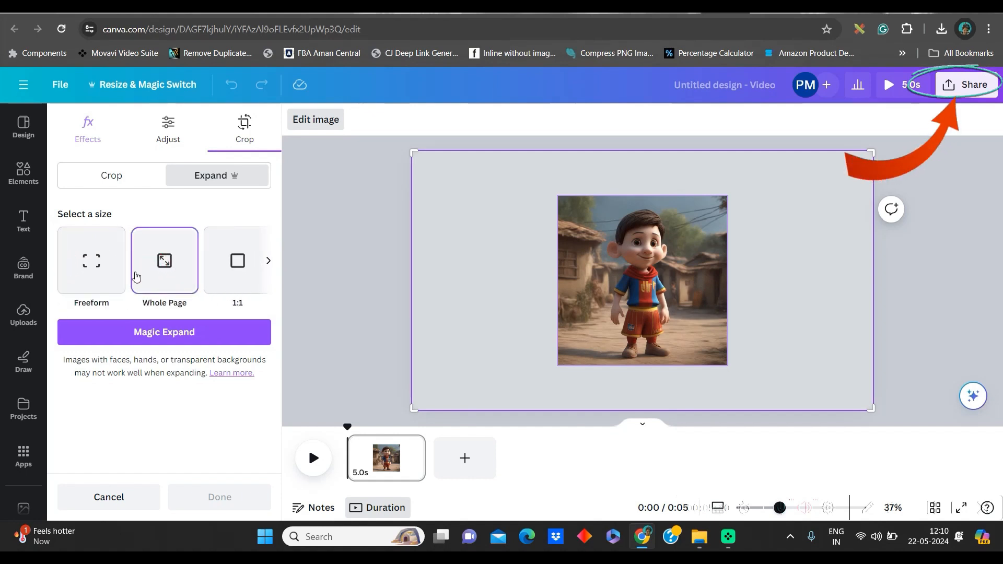
click(164, 333)
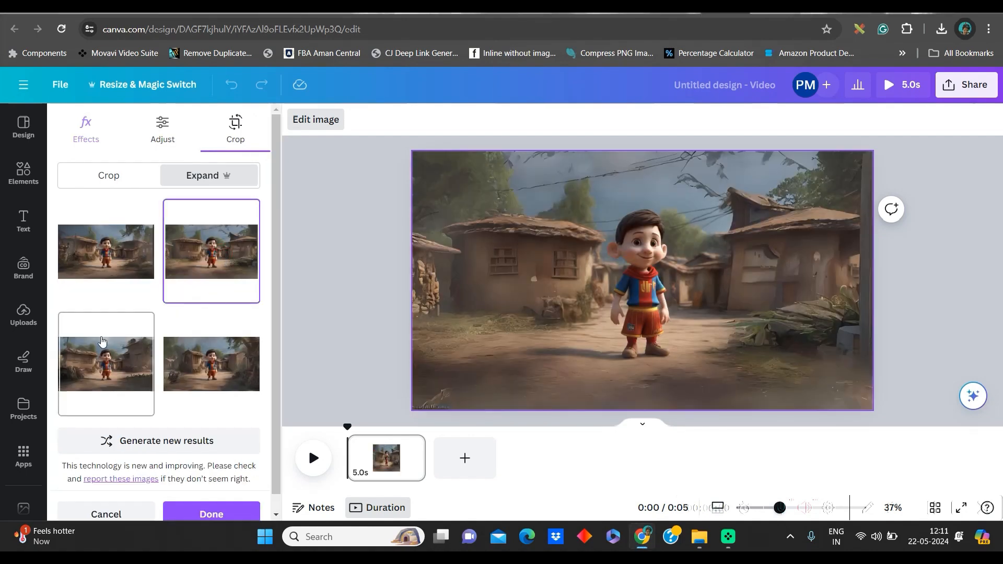
click(210, 363)
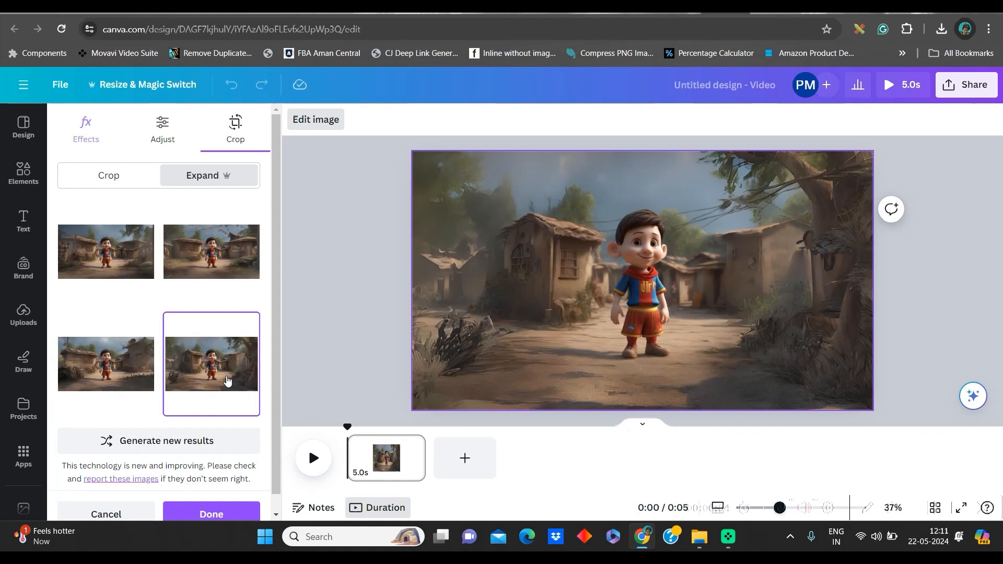
click(105, 364)
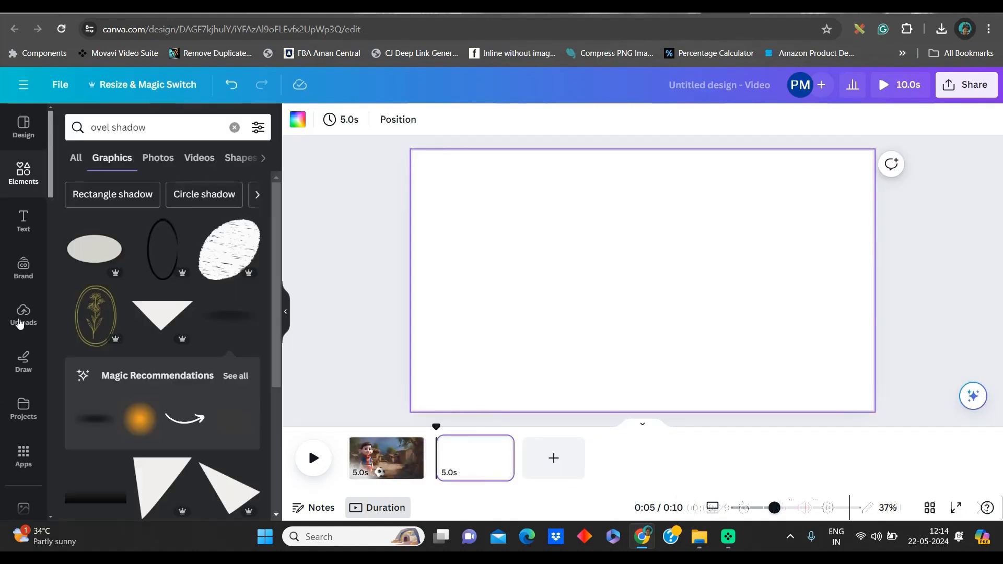
Step: Download both pages as PNG with transparent background turned off
click(23, 314)
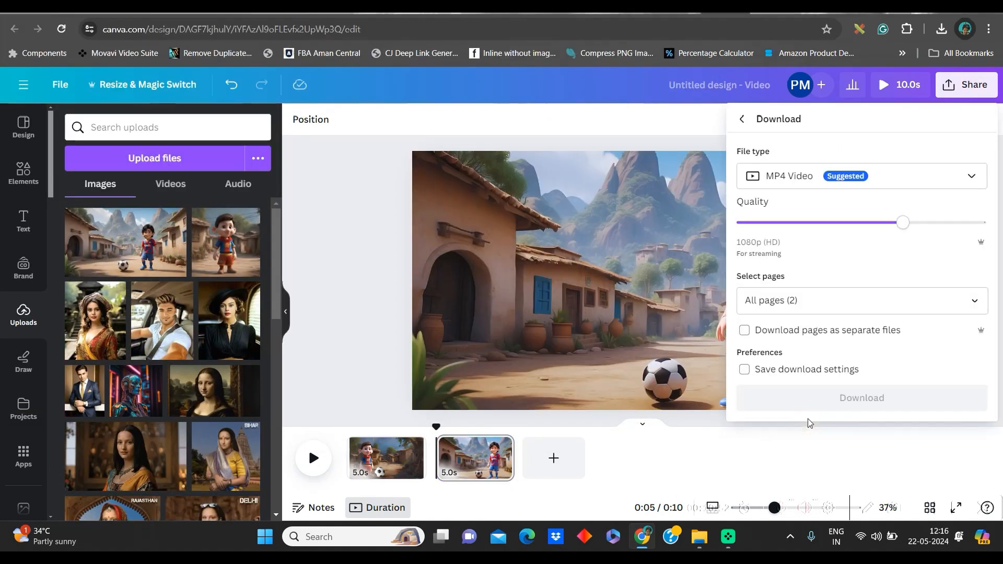
click(860, 175)
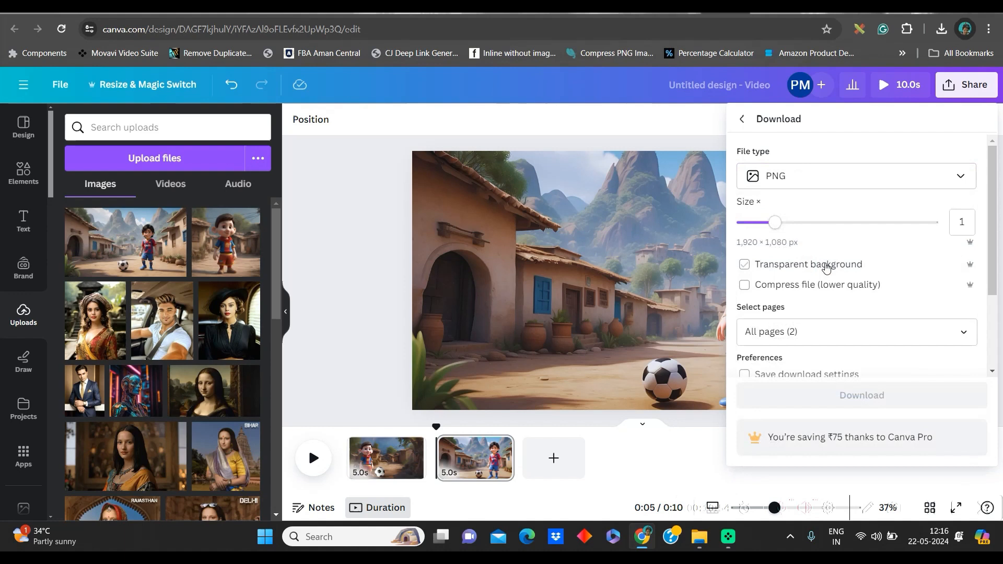
click(743, 264)
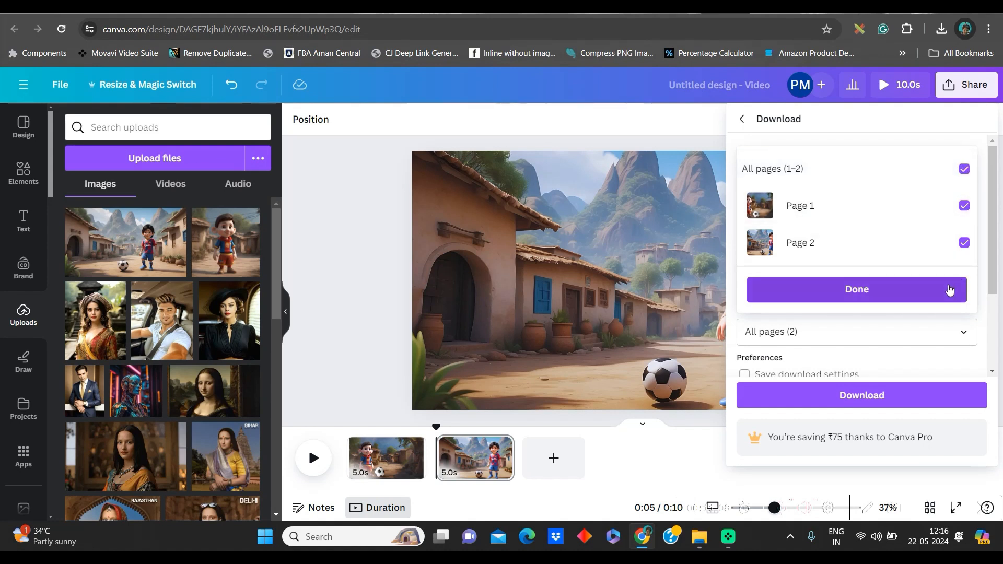
click(855, 290)
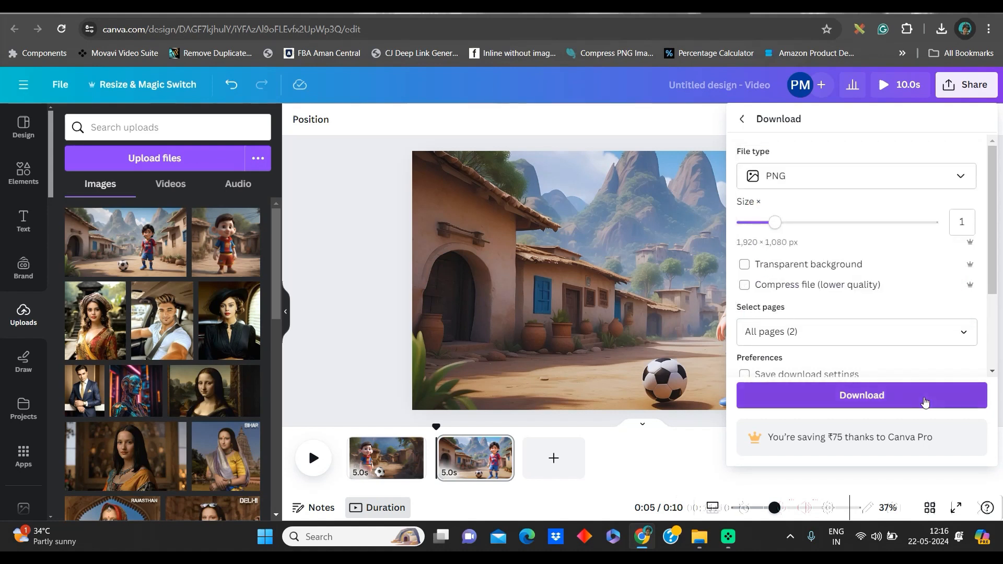
click(860, 395)
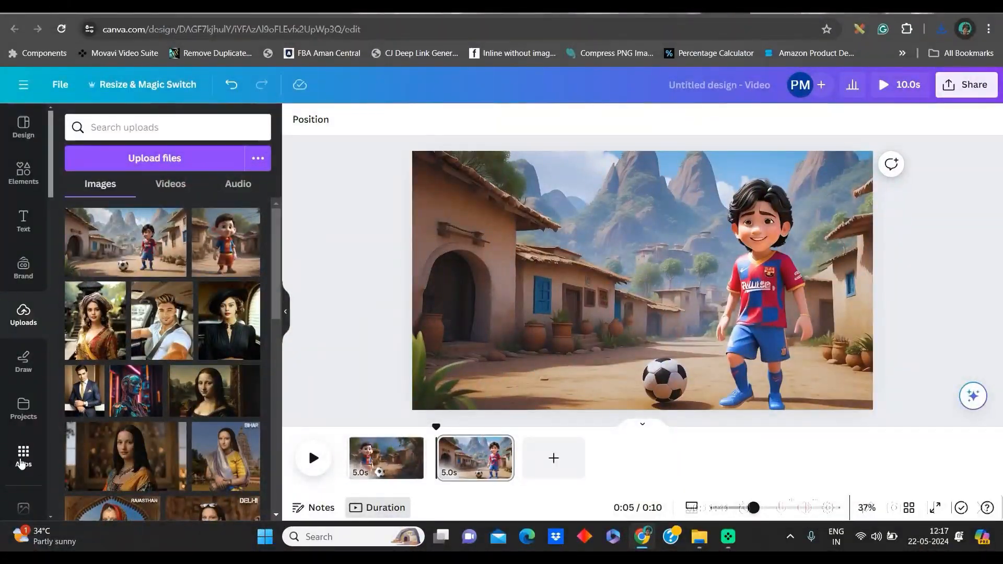
Step: Find 'Dupdub' in the Apps panel and launch Avatars by DupDub
click(23, 455)
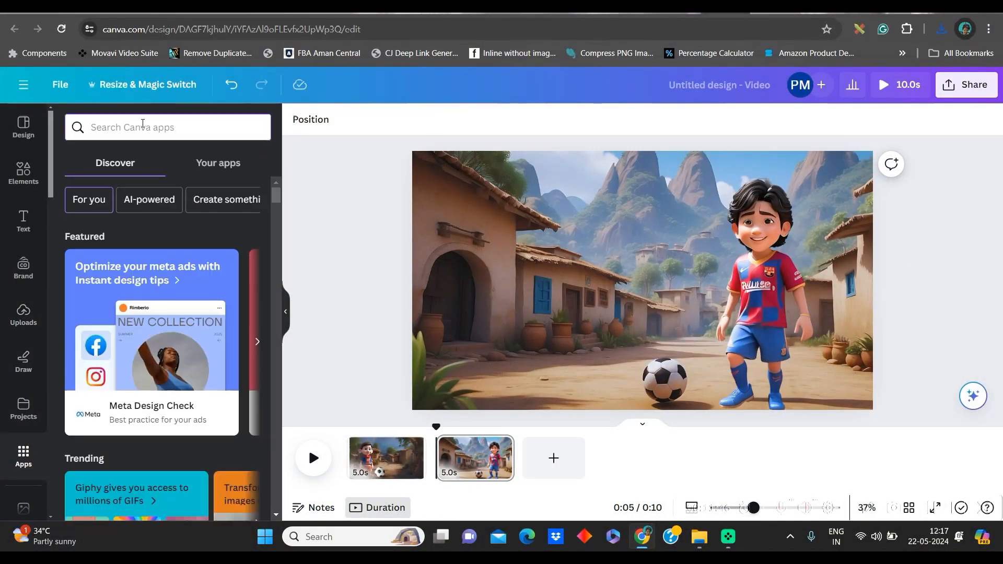
text(Dupdub)
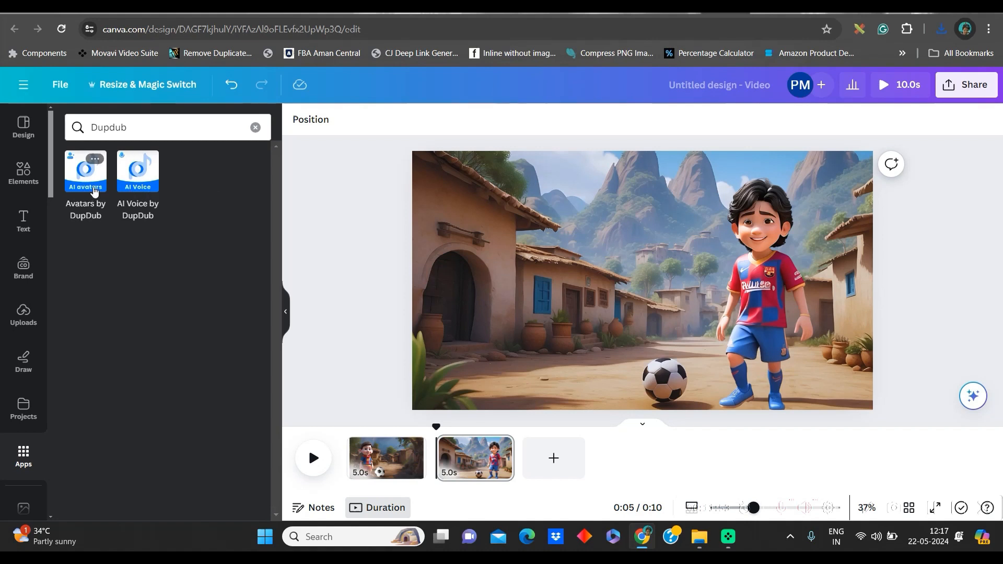
mouse_move(159, 200)
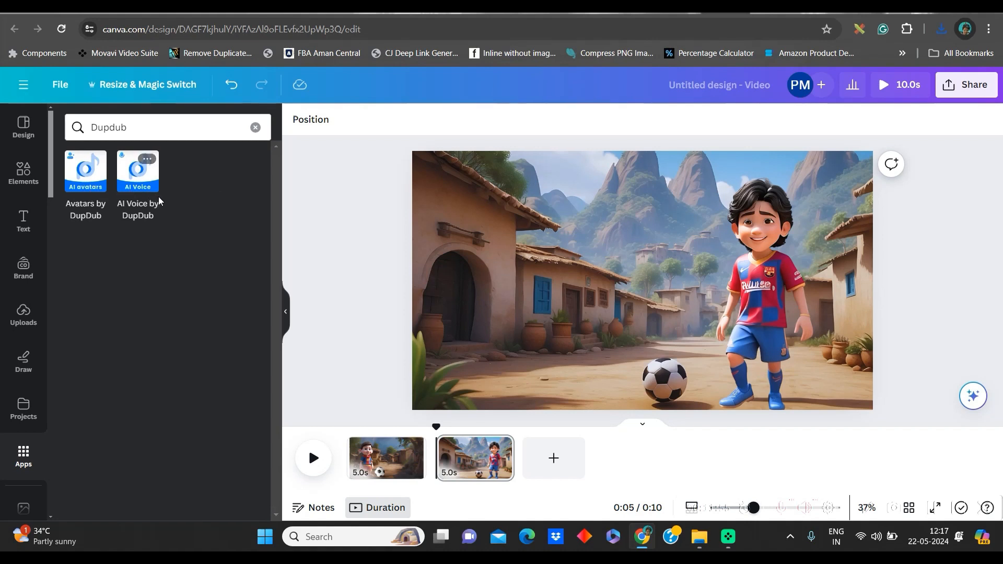
click(85, 170)
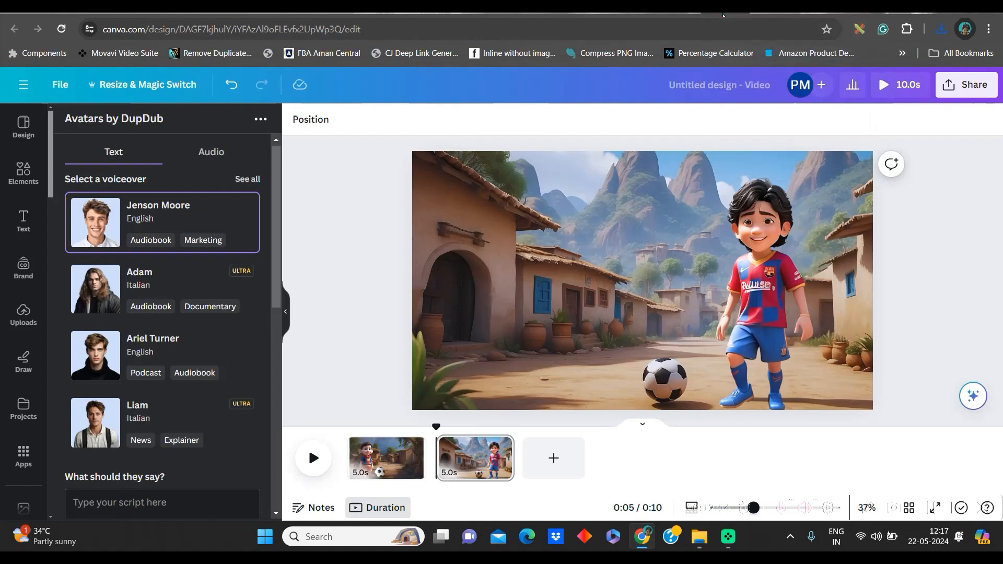
Step: Upload the footballer village scene image as a custom DupDub avatar photo
click(765, 289)
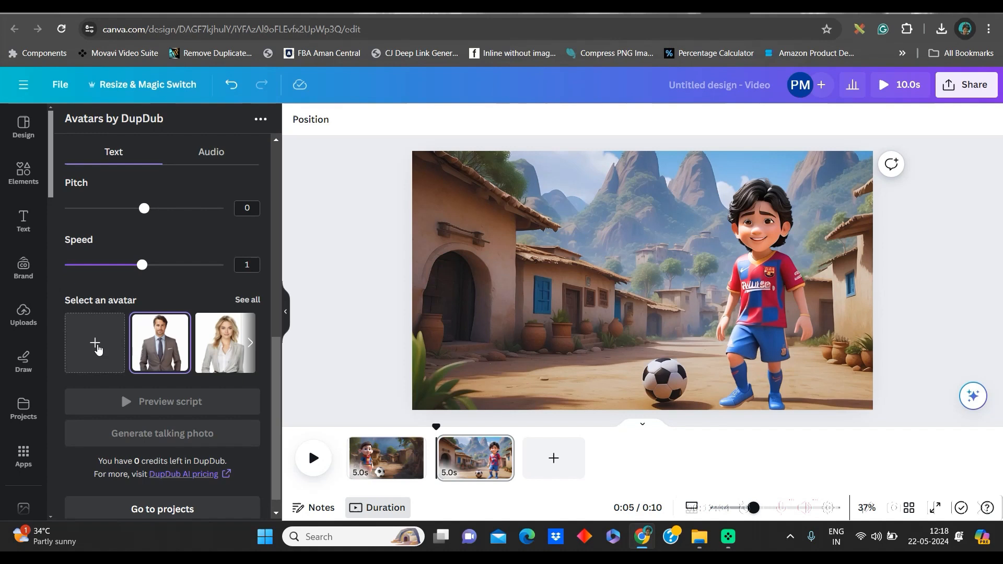
click(247, 301)
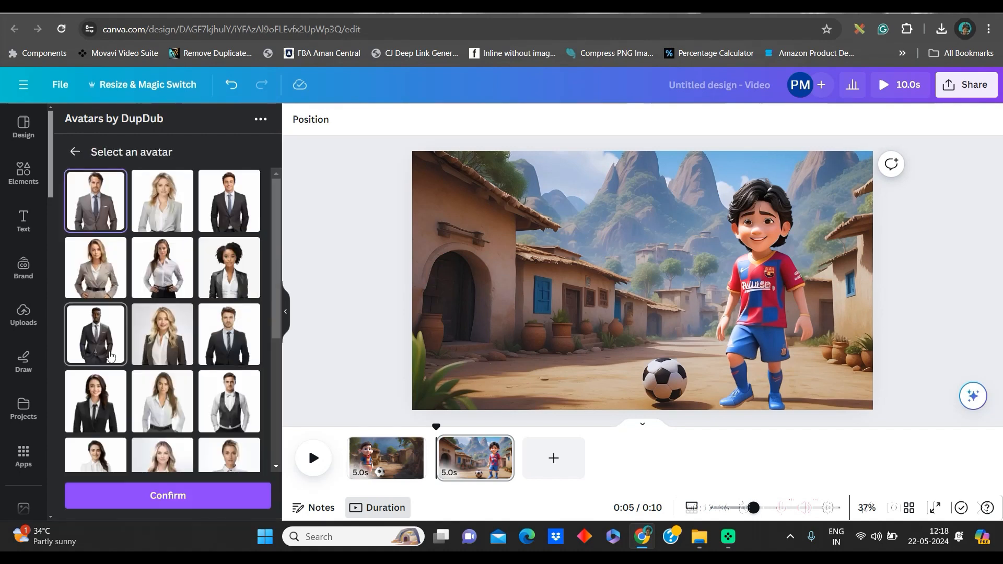
scroll(down, 3)
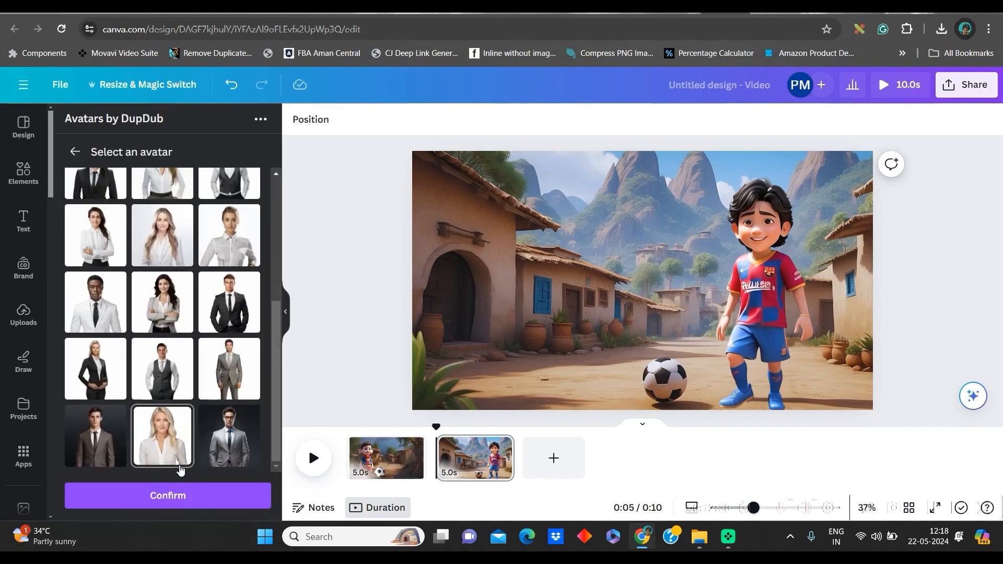
scroll(down, 3)
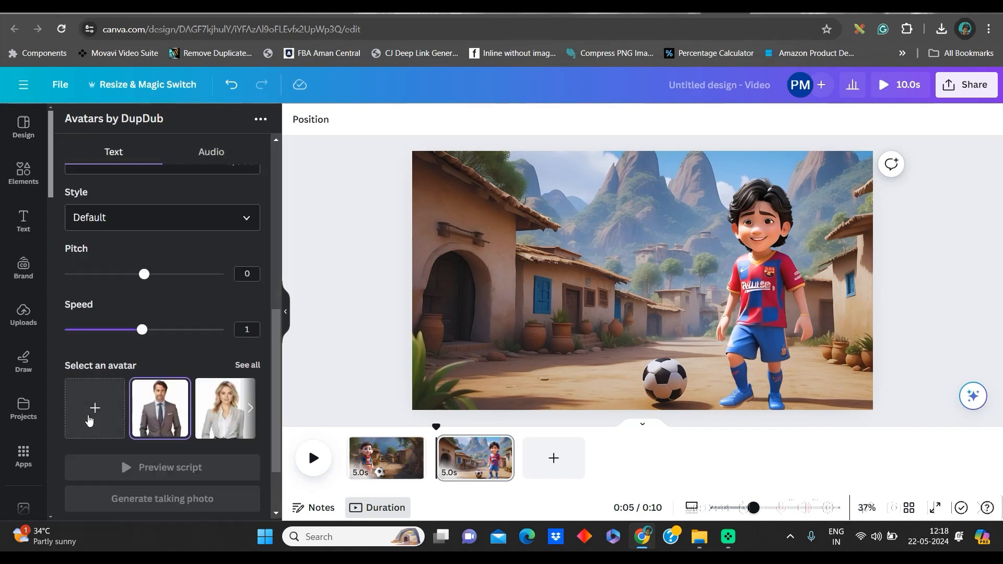
click(95, 409)
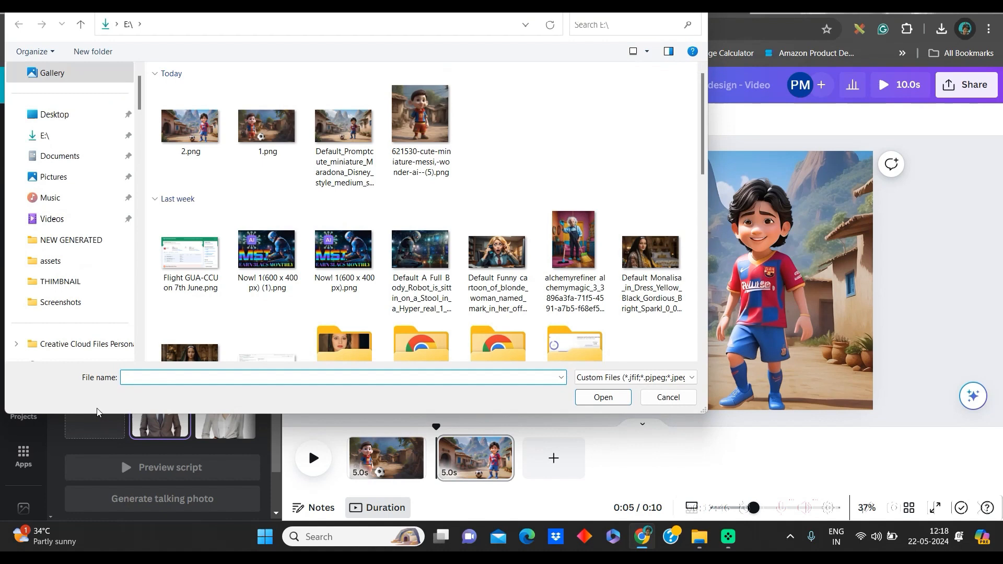
click(266, 127)
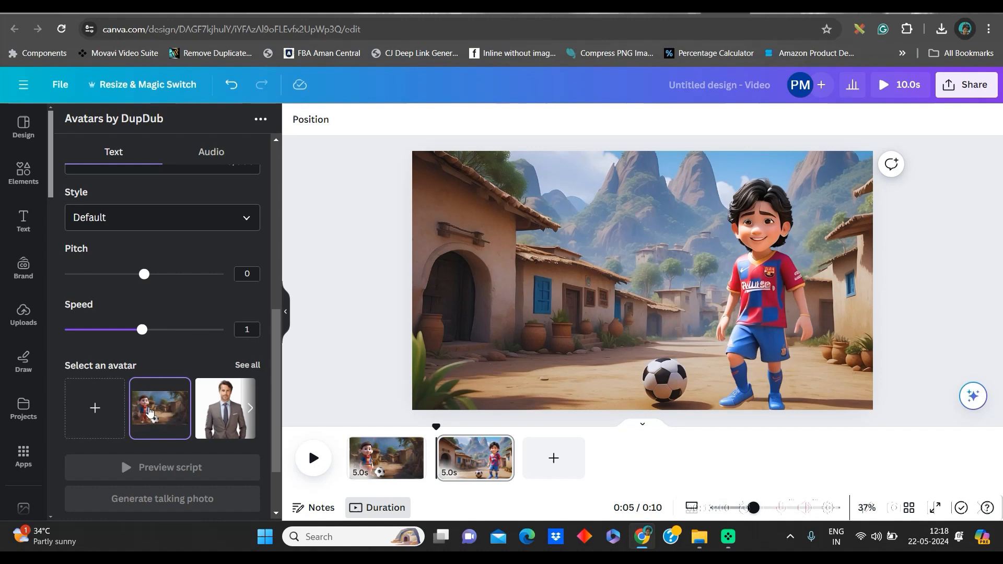
mouse_move(181, 378)
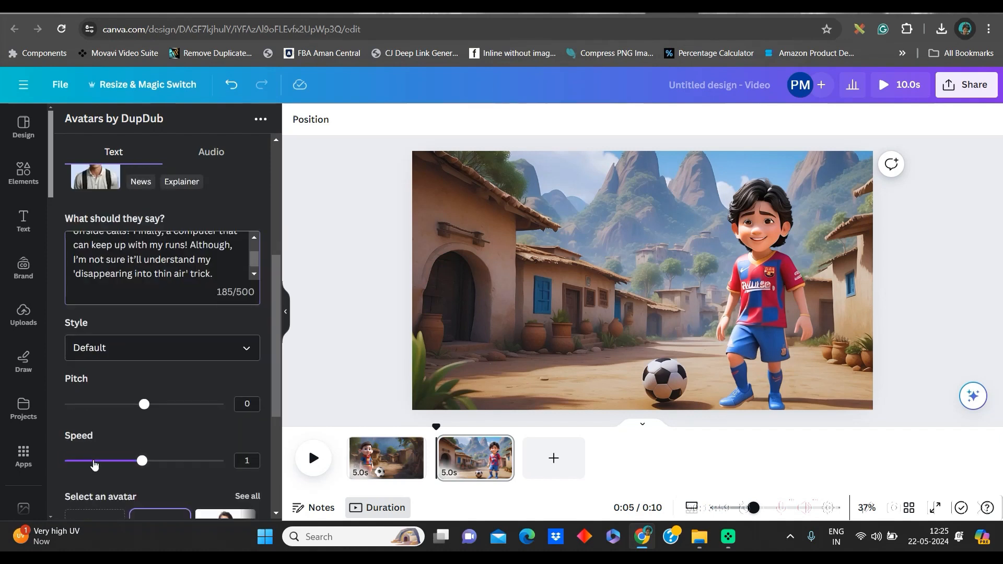
Step: Choose the Cheerful speaking style, then switch to the audio-upload option
click(162, 347)
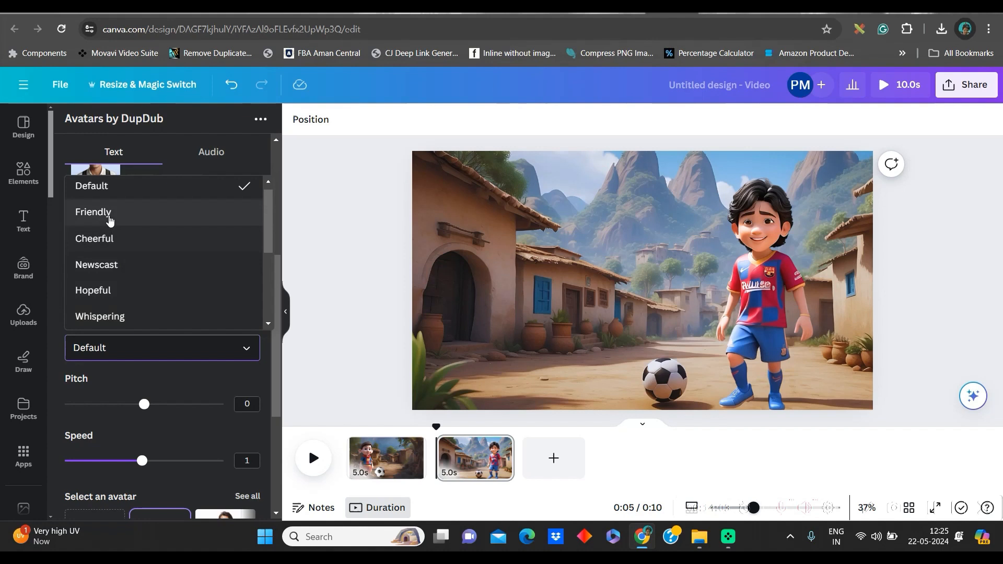
click(94, 239)
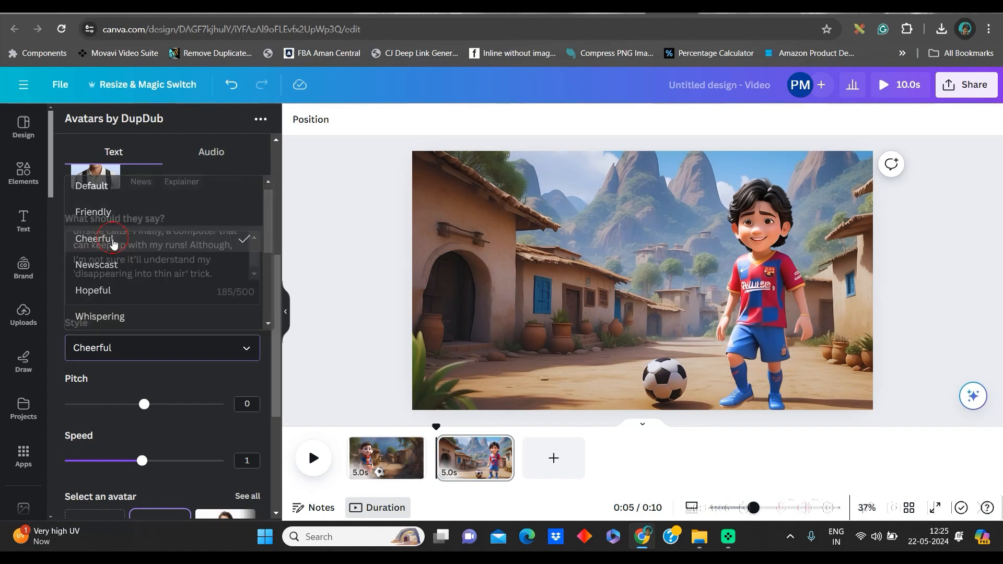
click(210, 152)
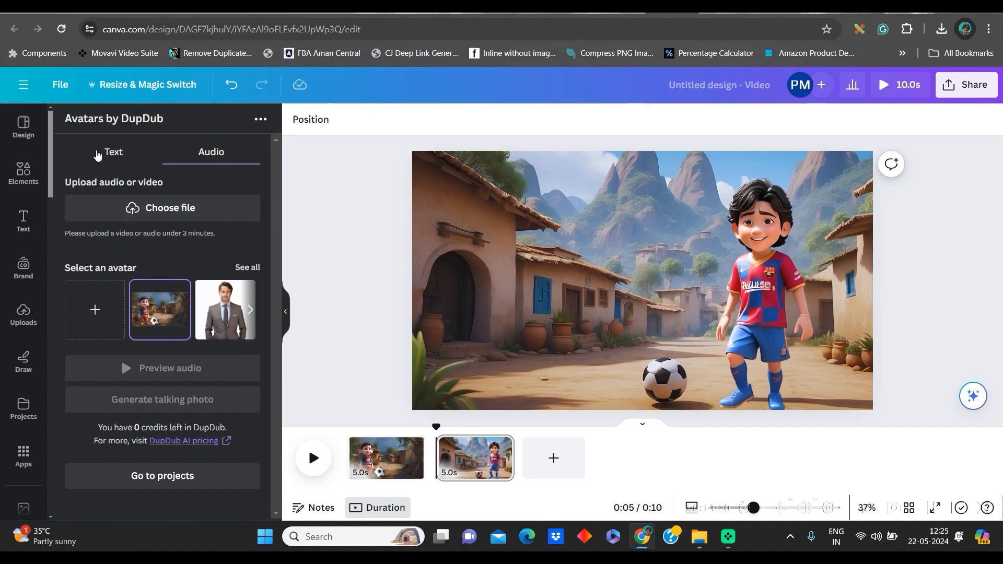
Step: Browse all DupDub voiceovers with the attribute filter, then follow the DupDub AI pricing link
click(113, 152)
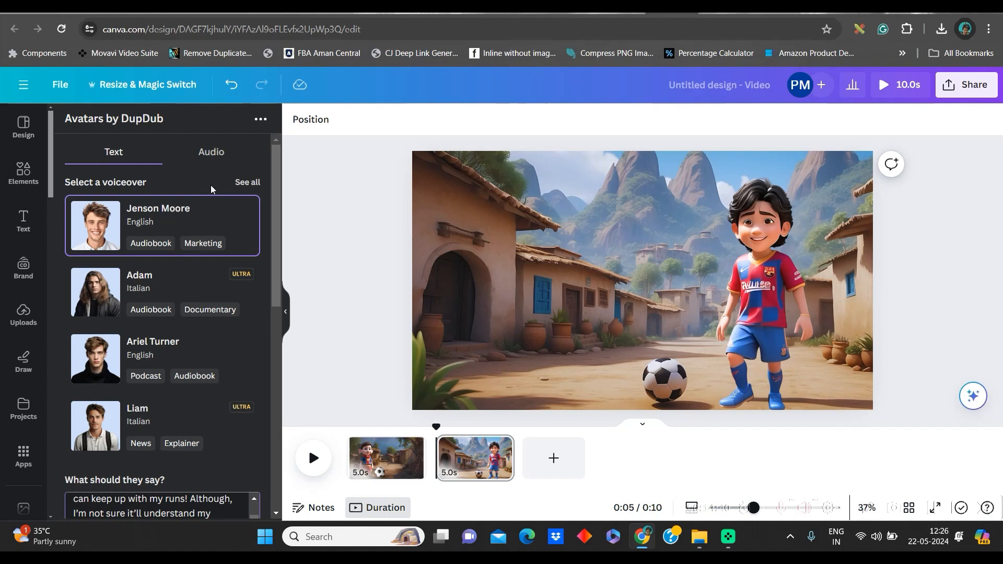
click(246, 181)
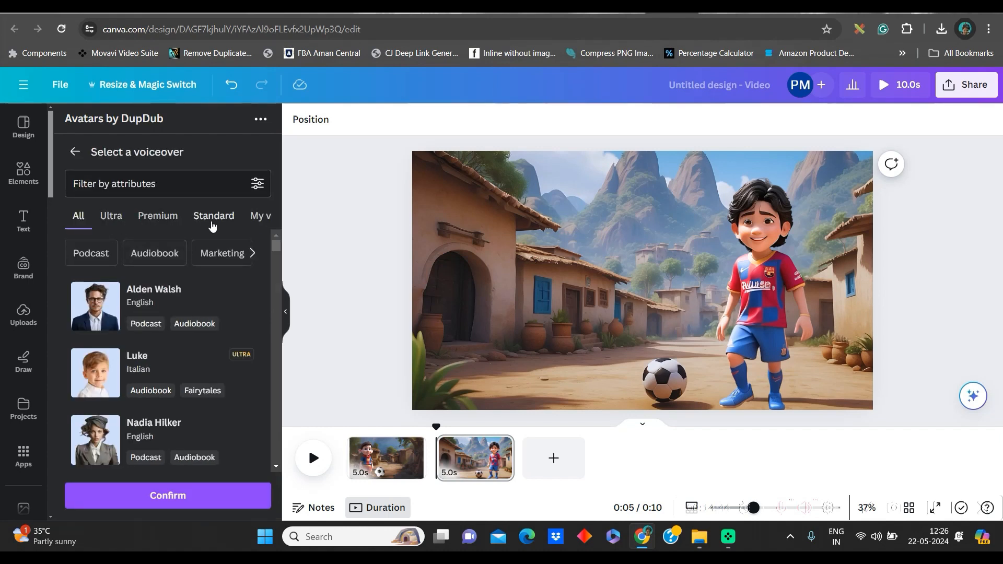
click(257, 184)
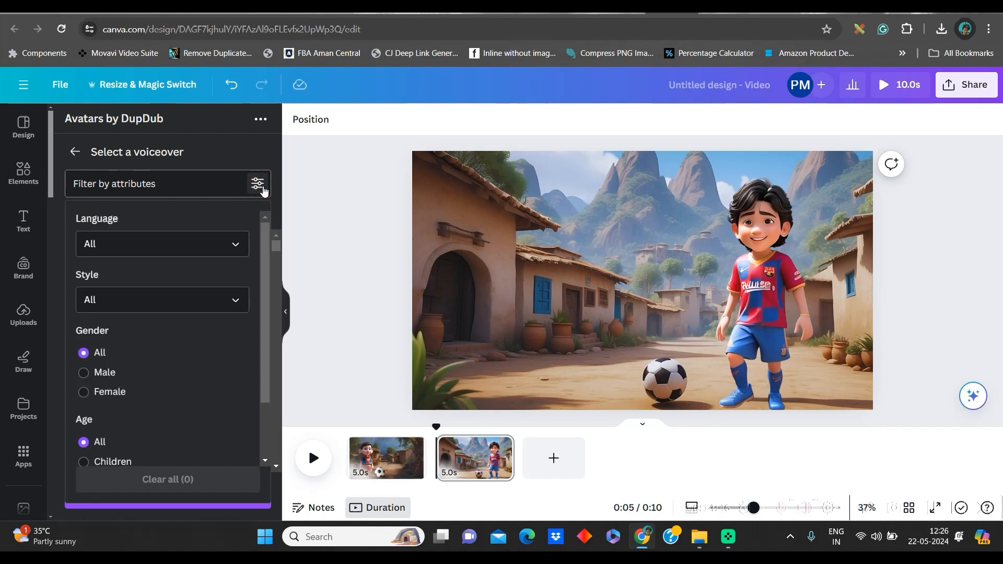
click(162, 244)
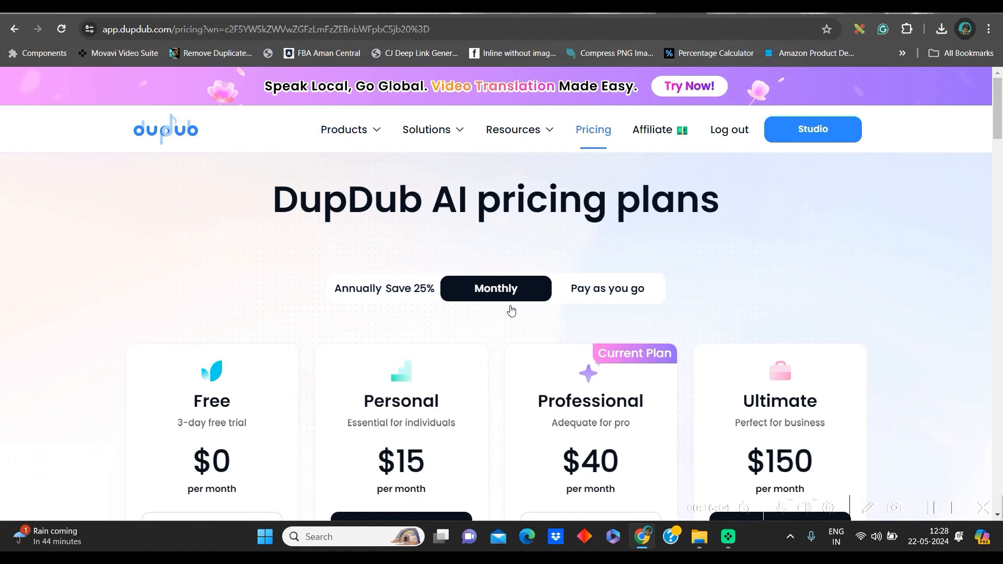
Step: Start an AI avatar project and upload 2.png as the avatar photo
scroll(down, 3)
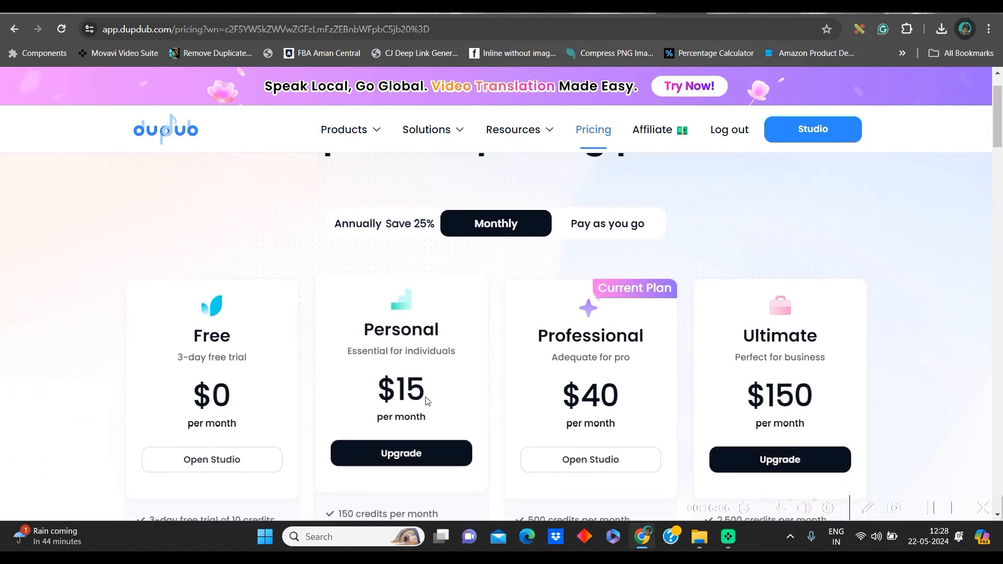
scroll(down, 3)
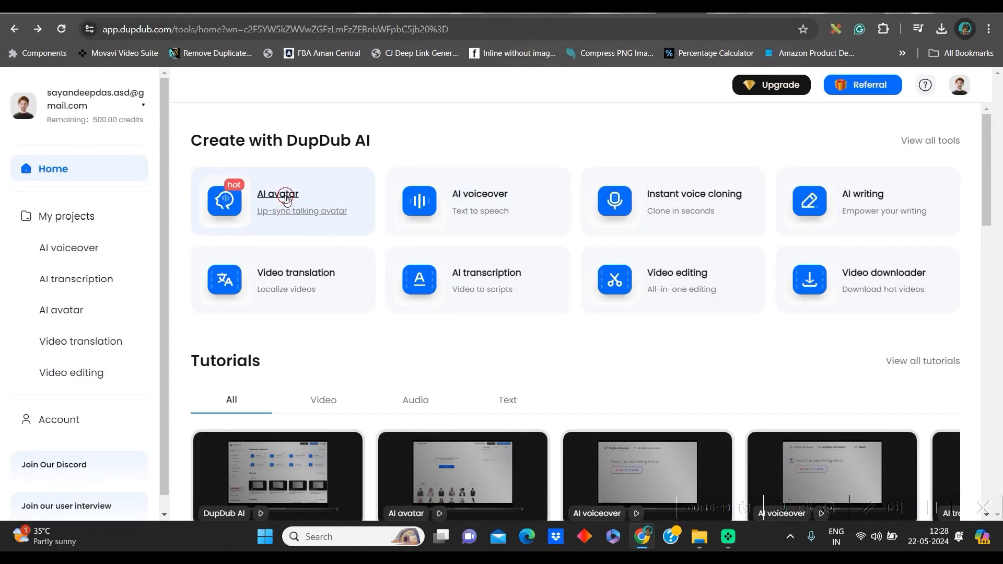
click(278, 195)
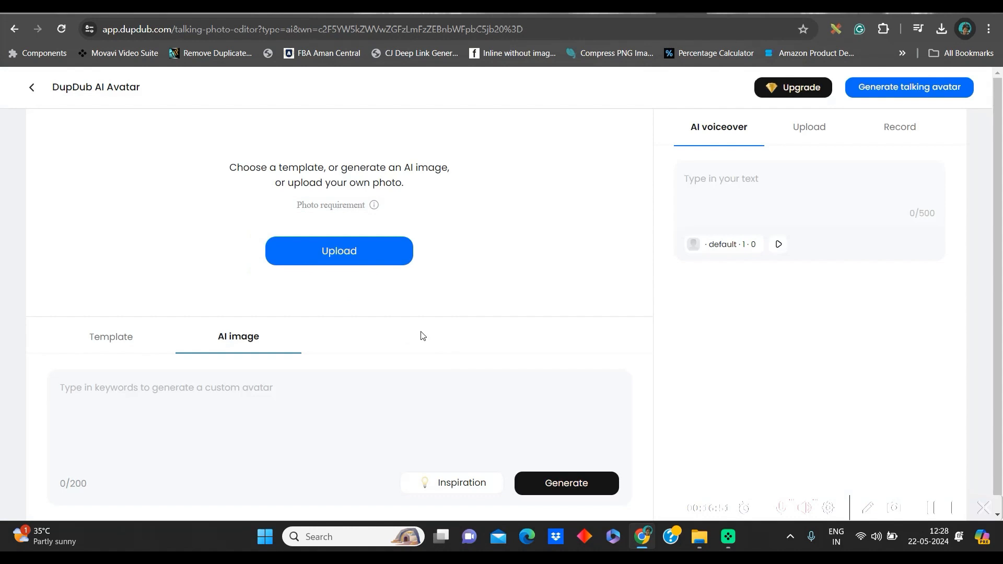
click(339, 251)
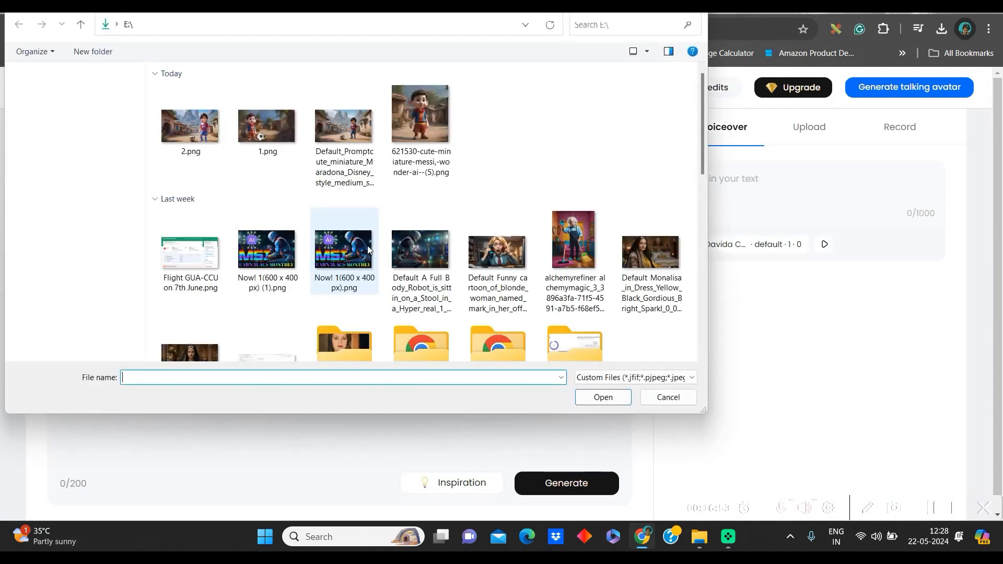
click(190, 113)
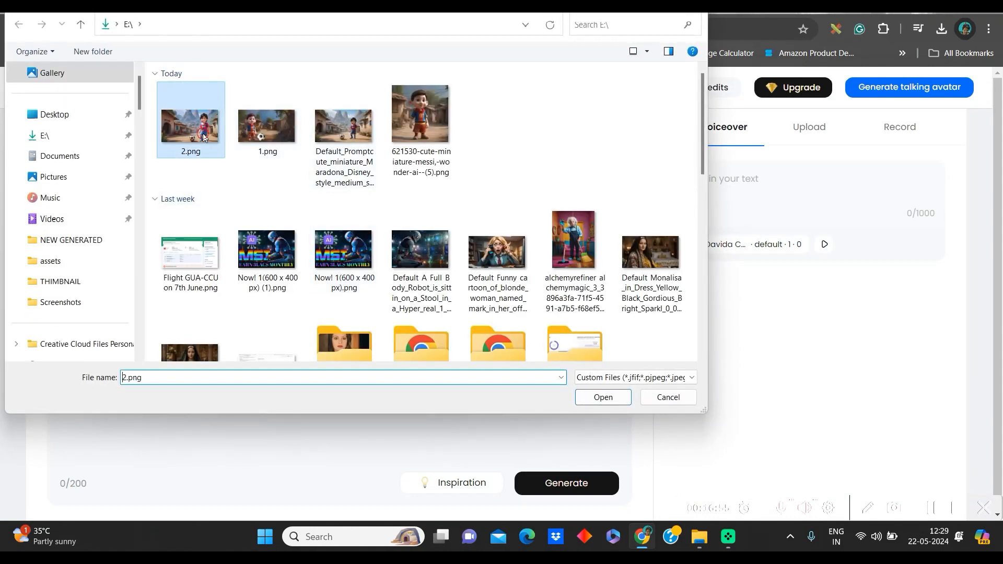
click(601, 397)
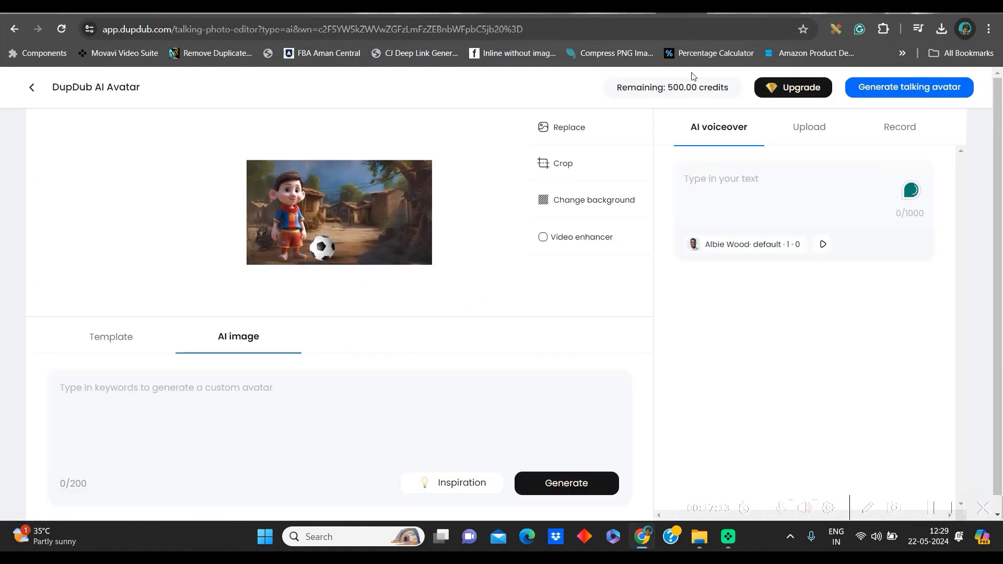
Step: Enter the AI offside-calls script and voice it with male speaker Ariel Turner
text(So, in five years, AI will be making the offside calls? Finally, a computer that can keep up with my runs! Although, I'm not sure it'll understand my 'disappearing into thin air' trick.)
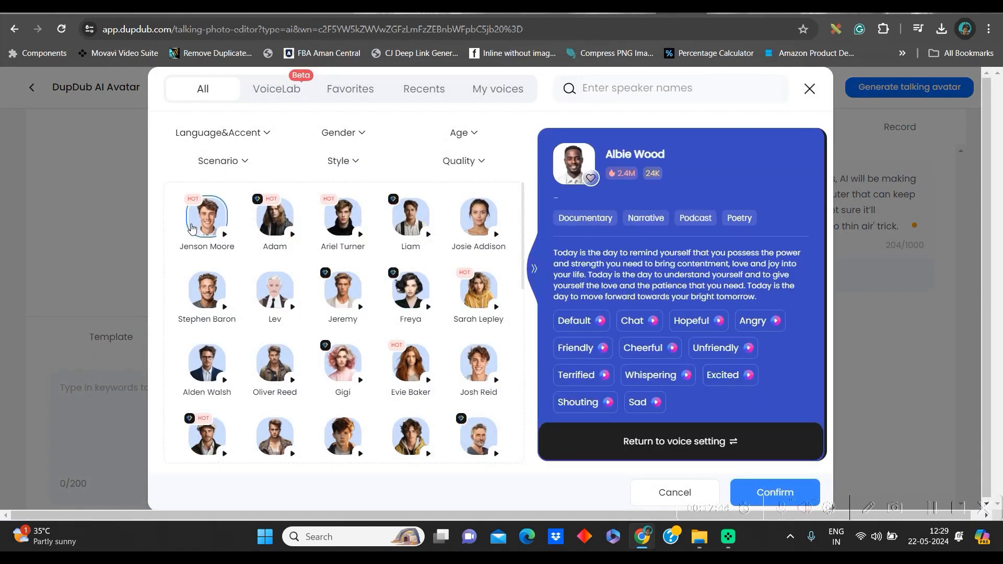
scroll(down, 3)
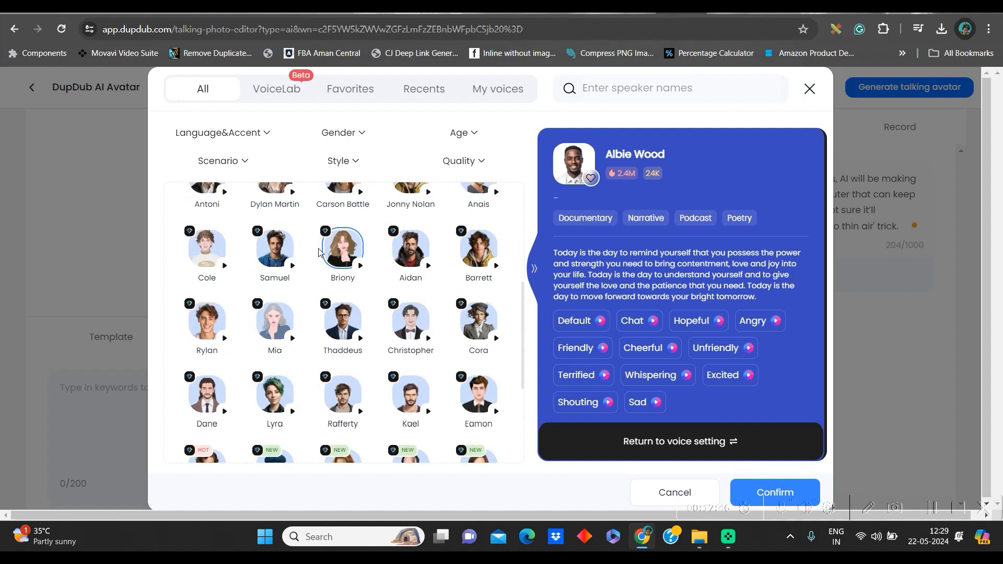
click(343, 133)
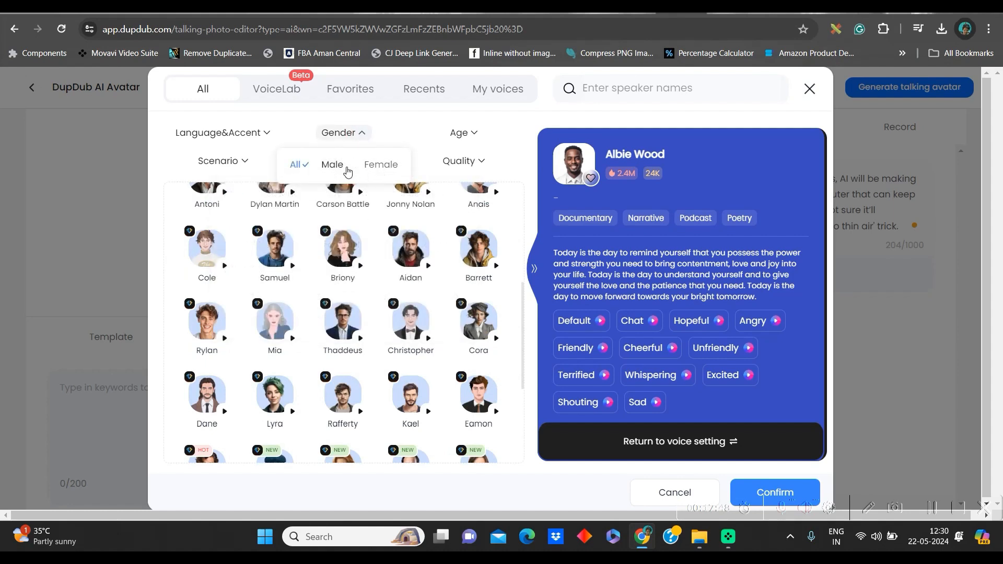
click(331, 164)
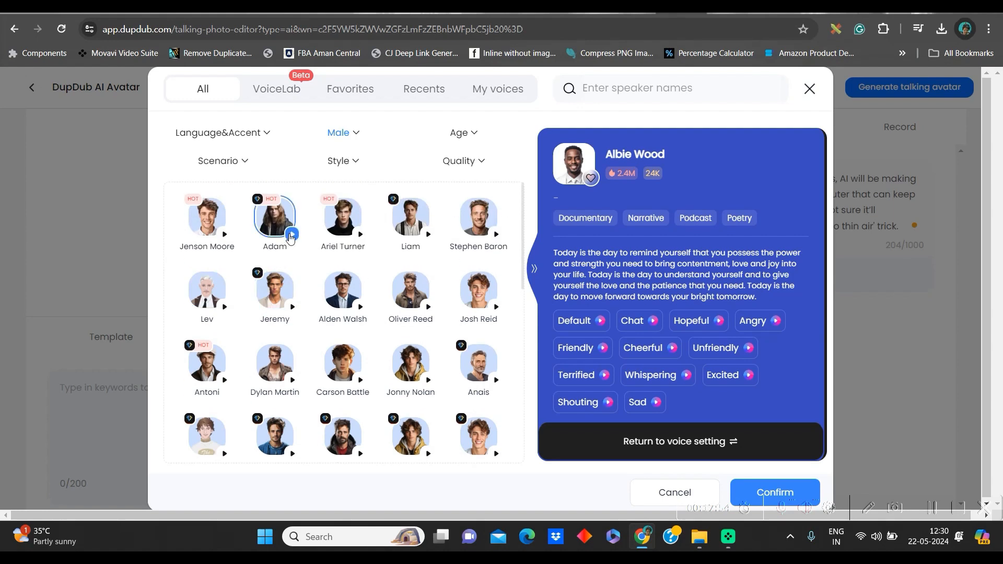
click(343, 218)
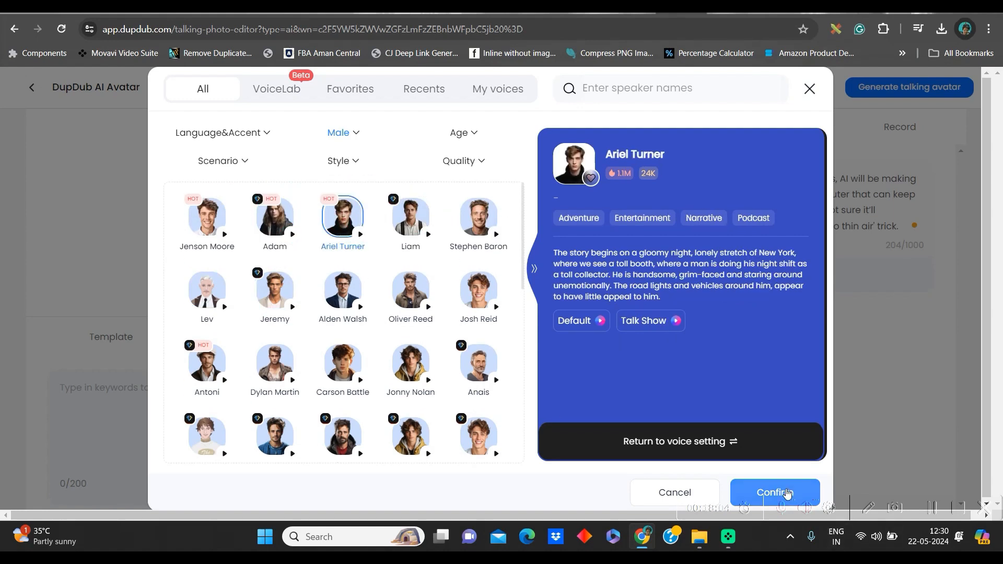
click(774, 492)
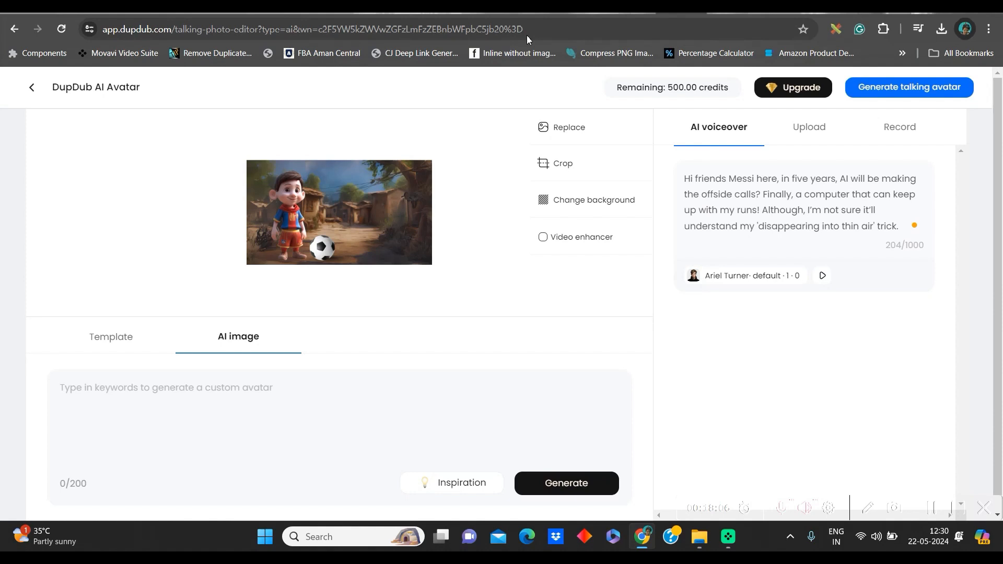
mouse_move(583, 132)
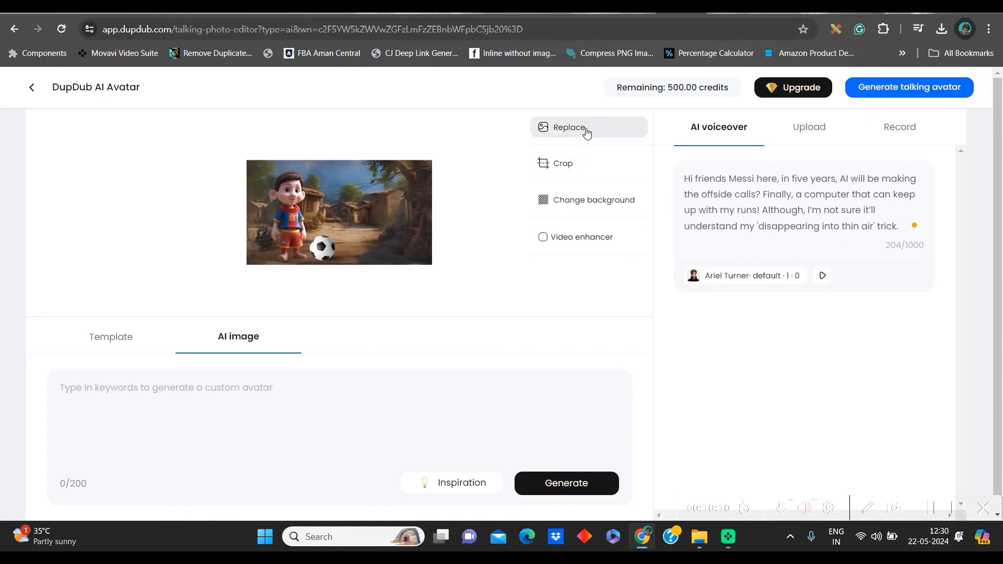
mouse_move(581, 237)
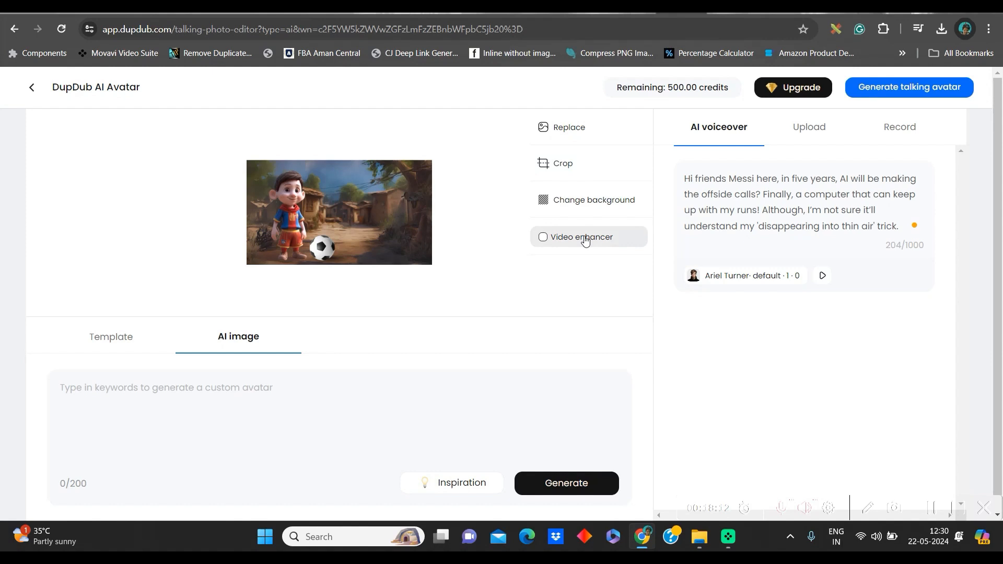
mouse_move(581, 238)
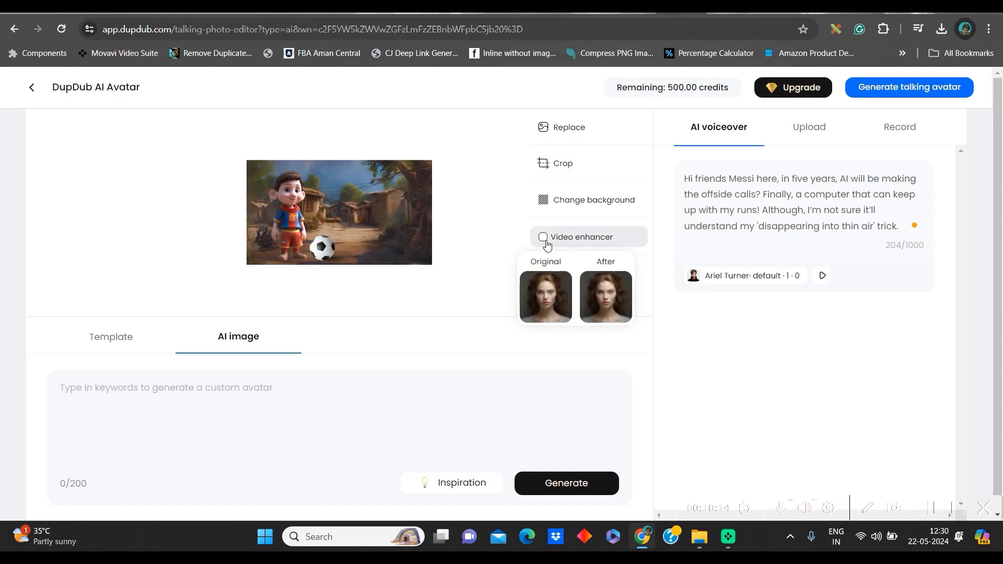
Step: Enable the video enhancer and generate the talking avatar video
click(543, 242)
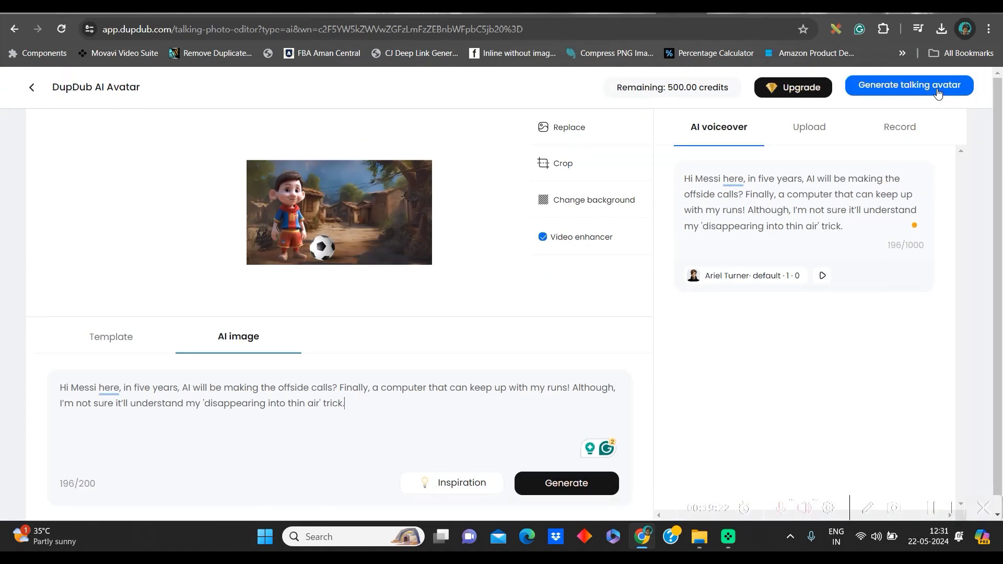
click(908, 85)
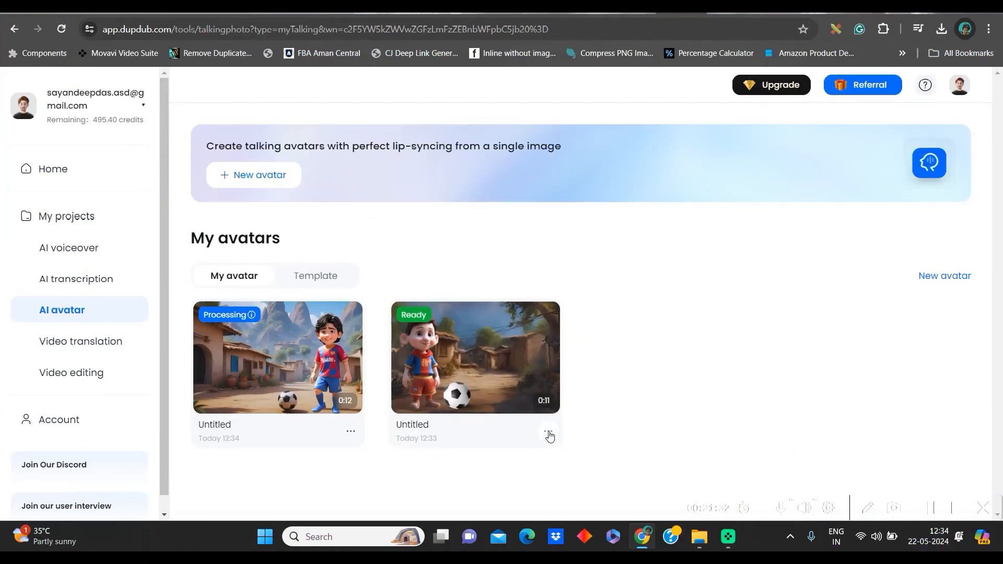
Step: Download the ready 0:11 avatar video and return to the DupDub home
click(546, 432)
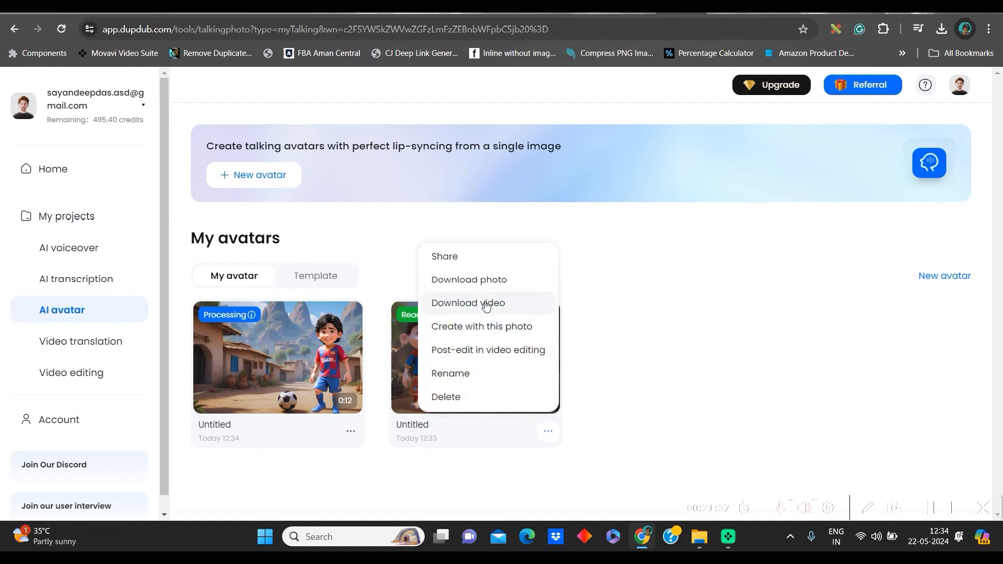
click(791, 457)
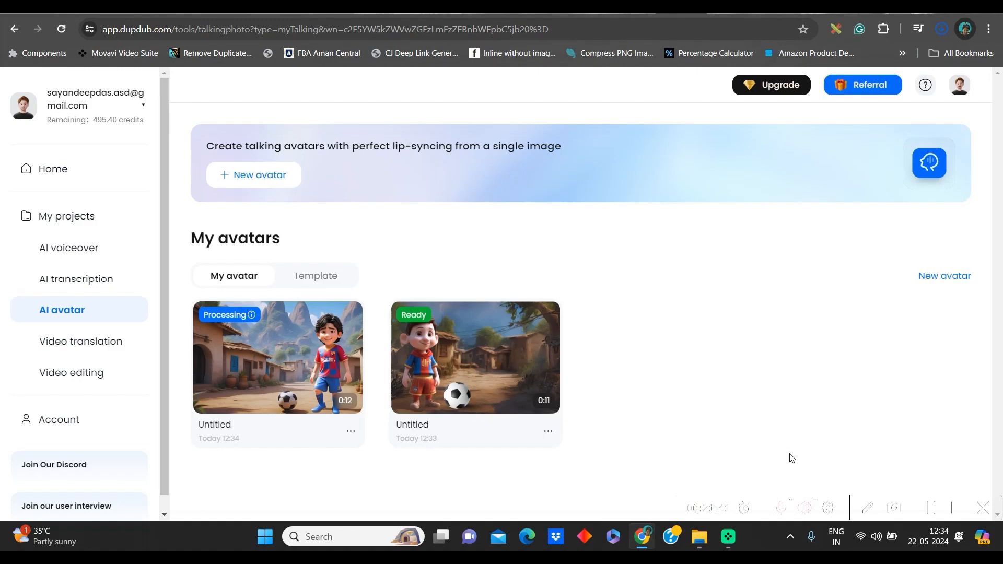
click(52, 169)
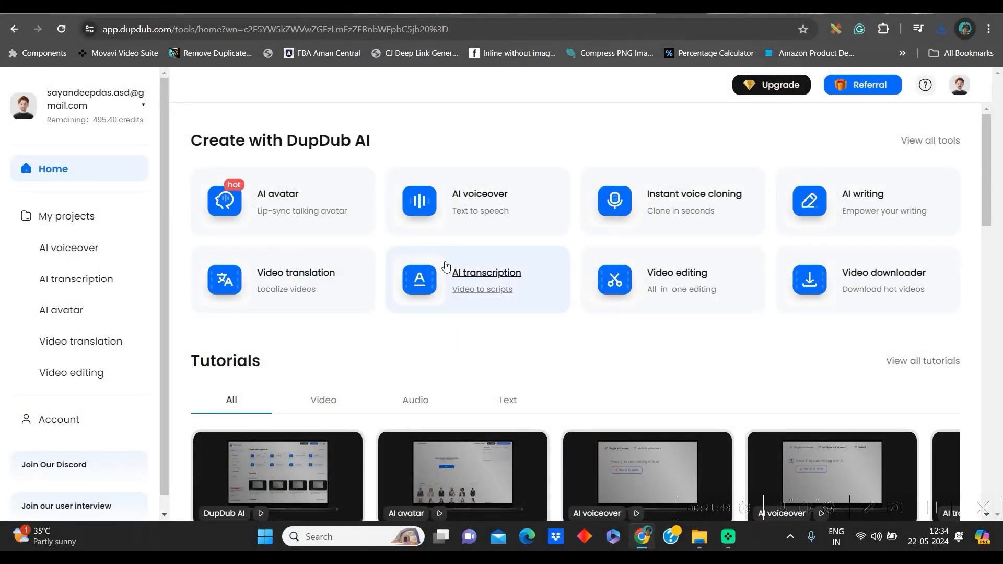
mouse_move(286, 202)
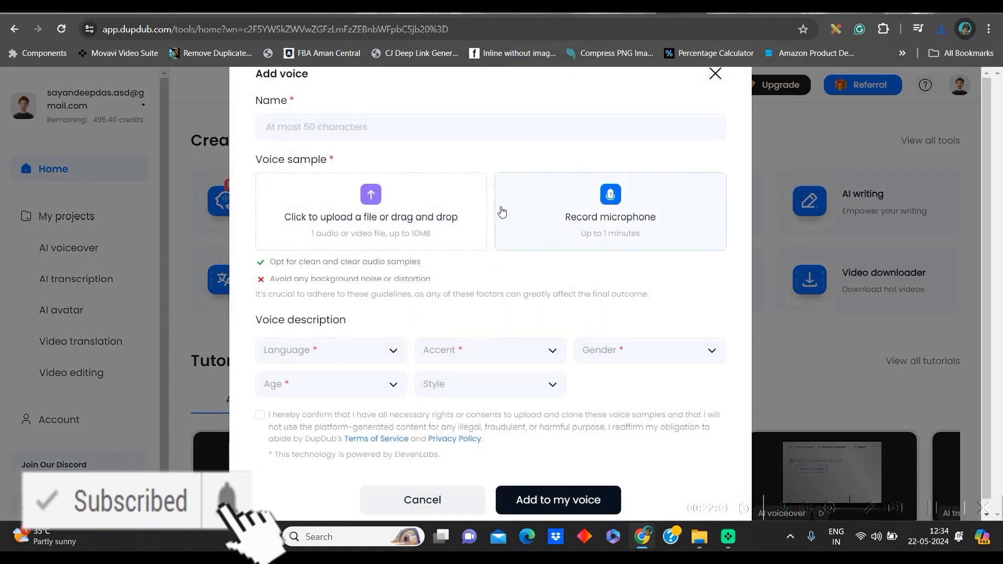
Step: View the voice-language list in the Add voice dialog, then close it
click(330, 349)
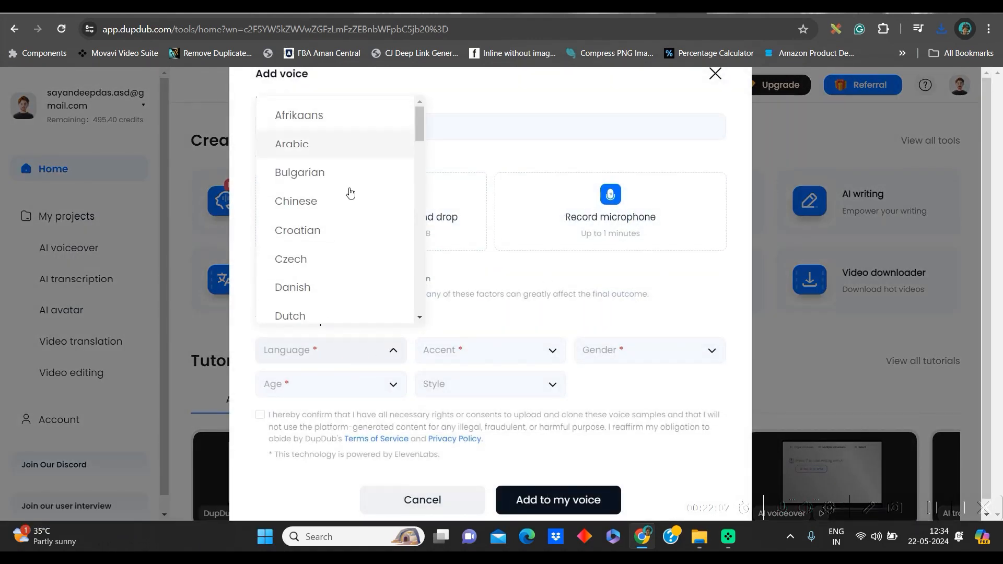
click(715, 73)
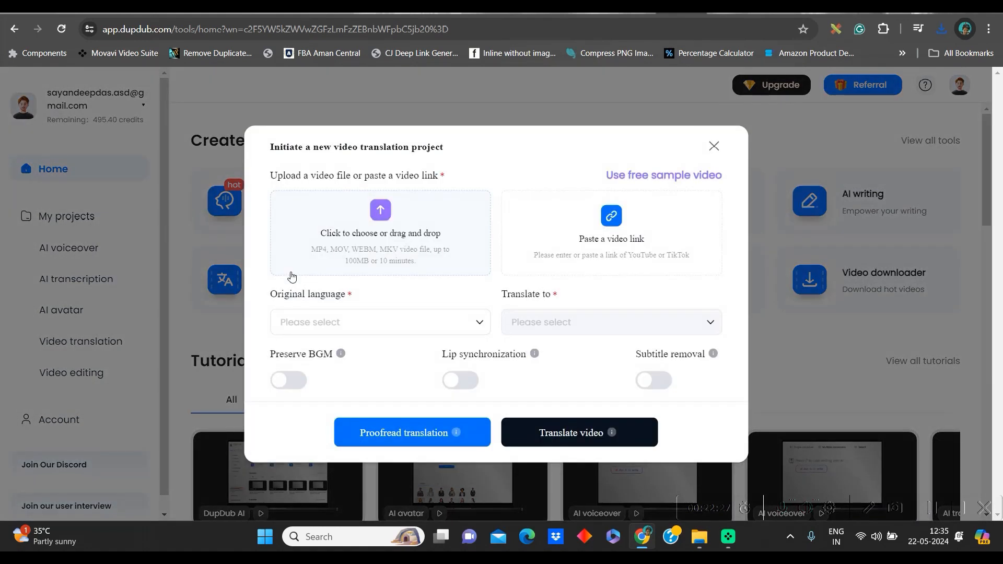
Step: Upload Untitled.mp4 and set translation from English to Hindi
click(610, 232)
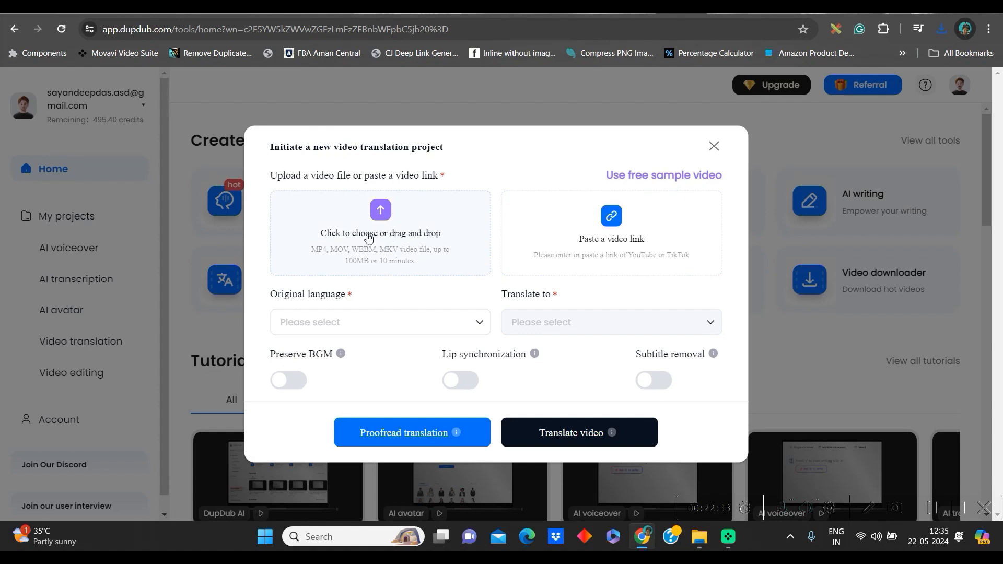
click(380, 233)
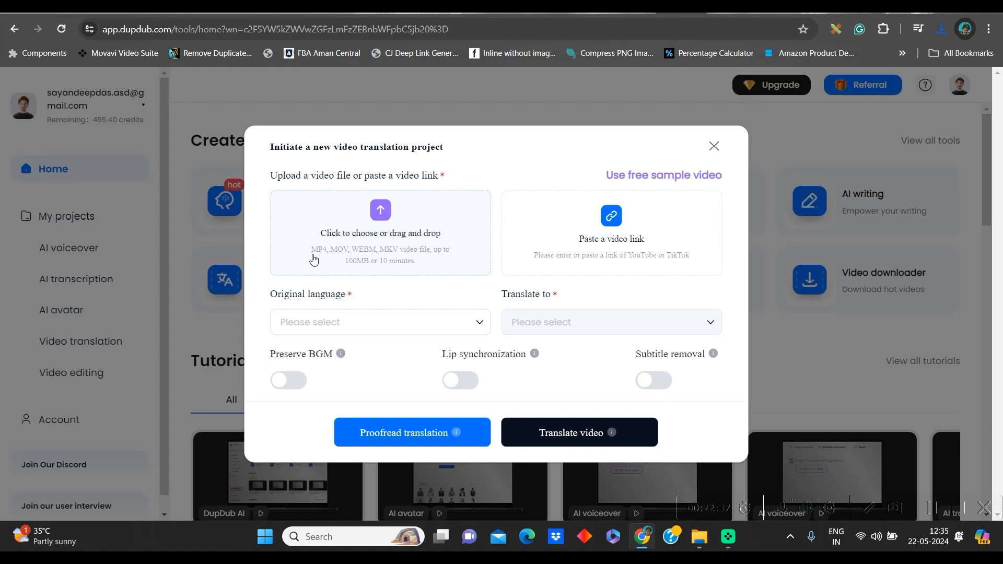
mouse_move(384, 256)
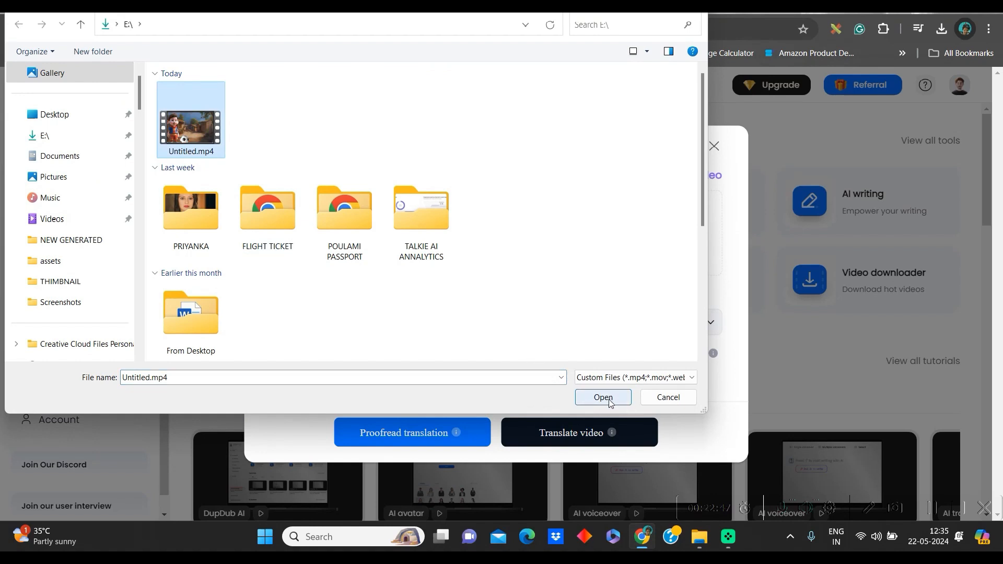
click(602, 397)
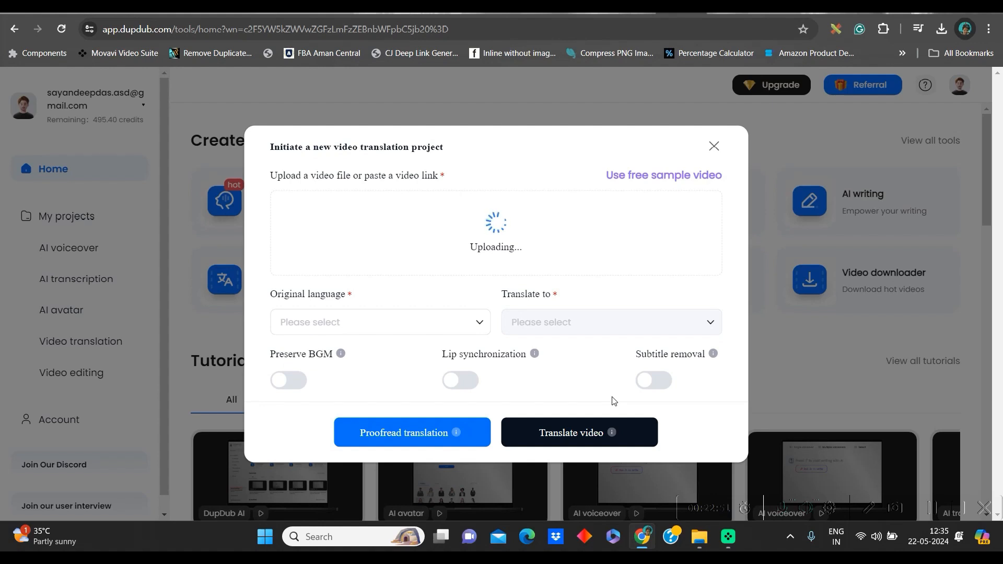
click(379, 322)
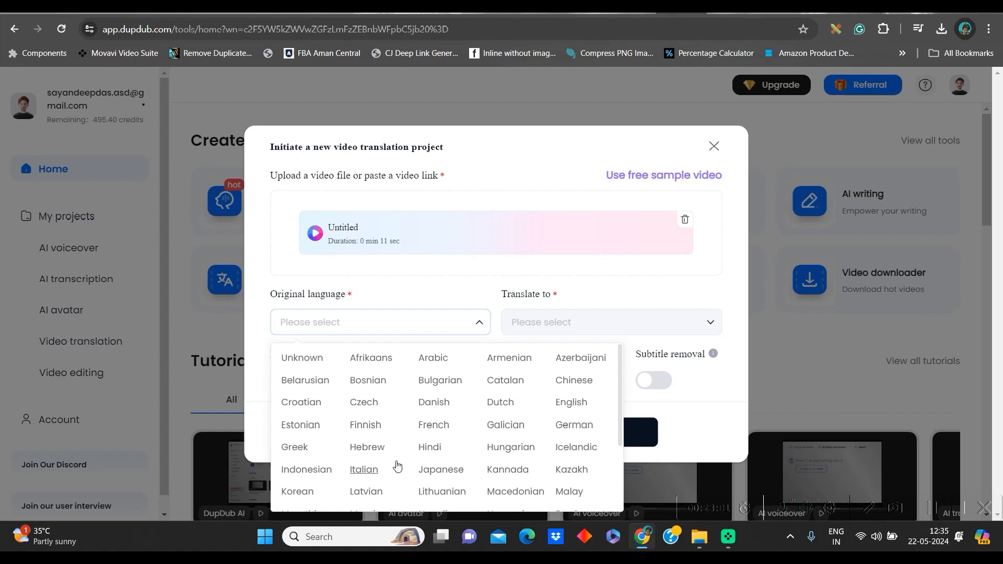
click(570, 401)
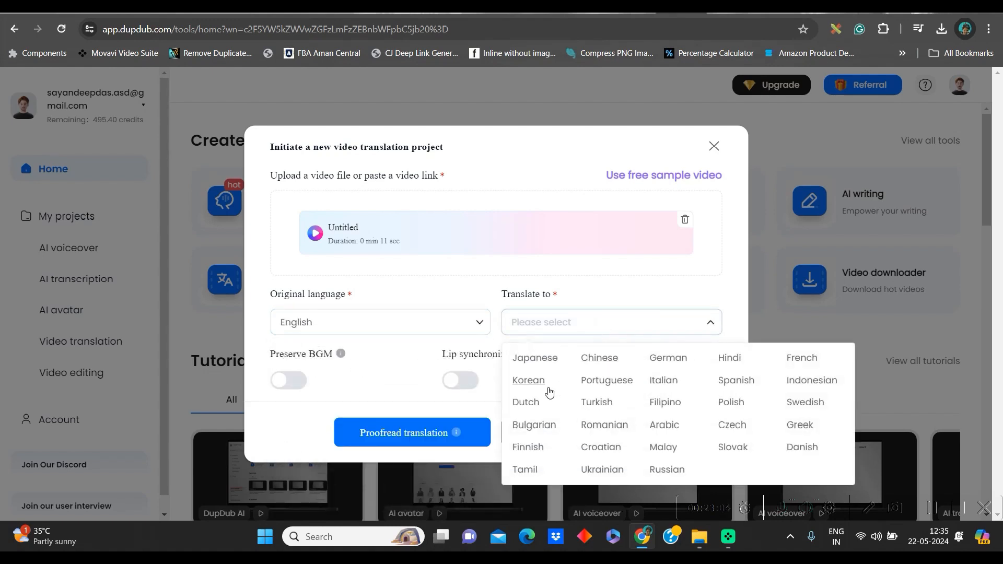
click(801, 357)
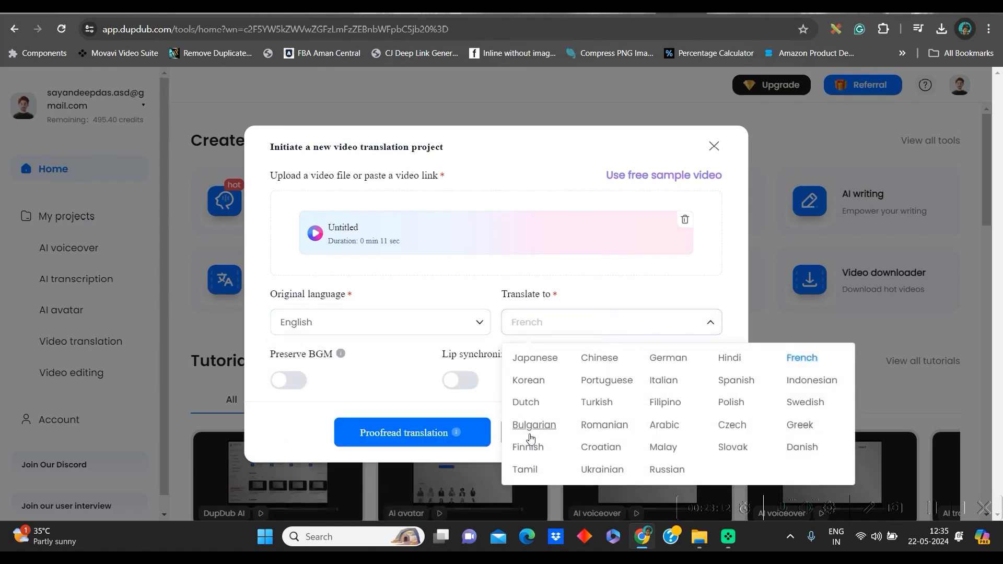
click(728, 358)
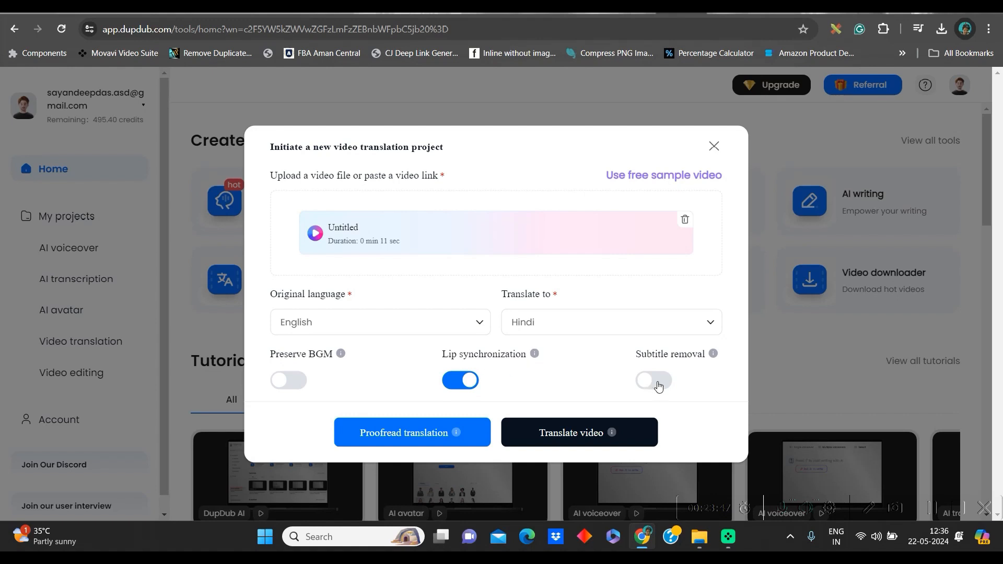
Step: Enable subtitle removal and submit the translation, confirming the credit spend
click(653, 381)
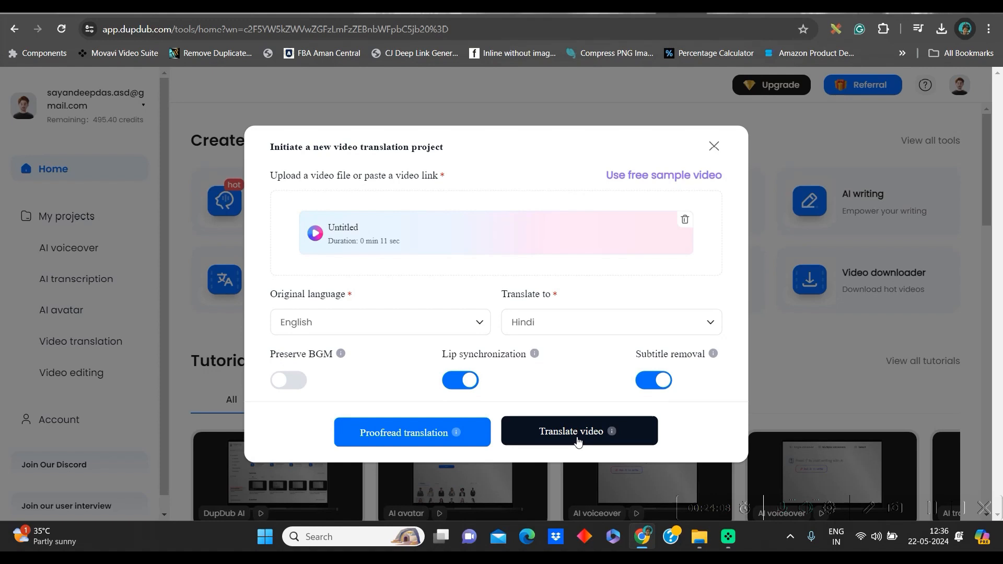
click(578, 431)
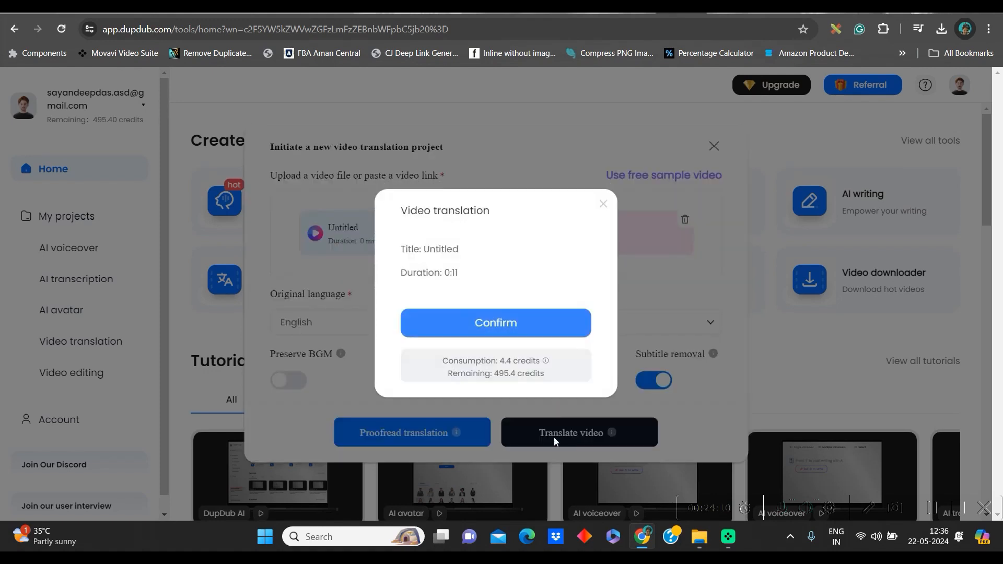
mouse_move(496, 323)
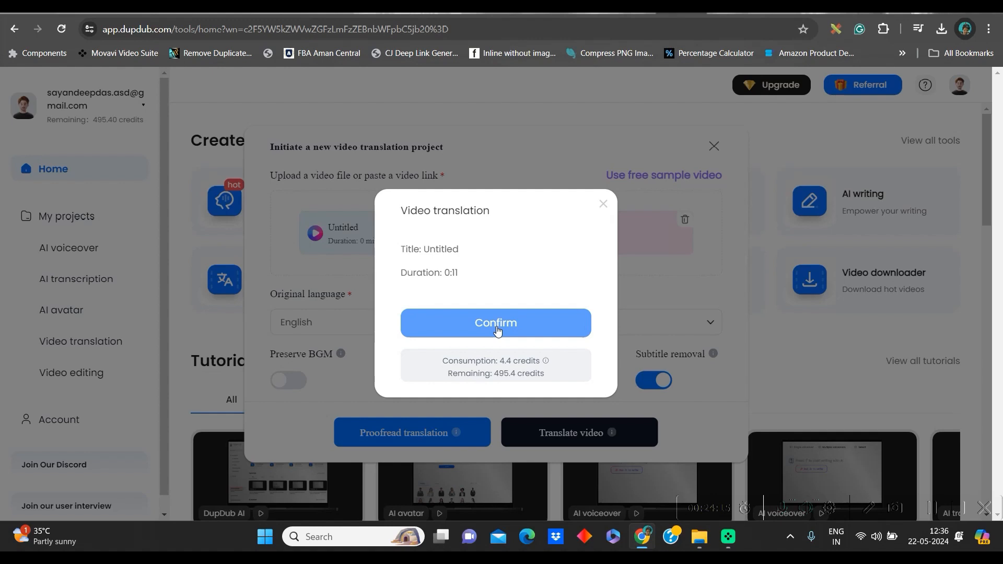
click(495, 323)
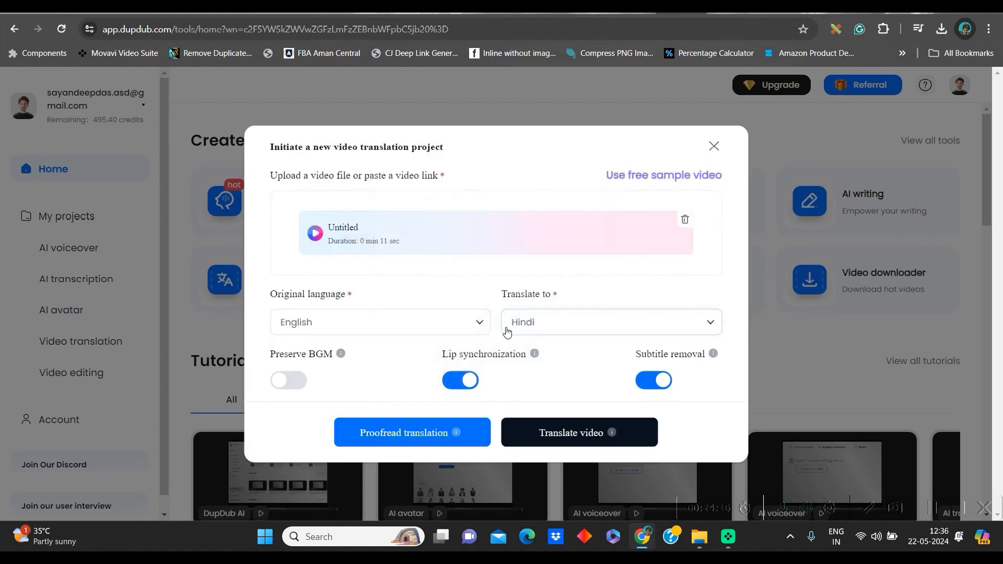
click(578, 432)
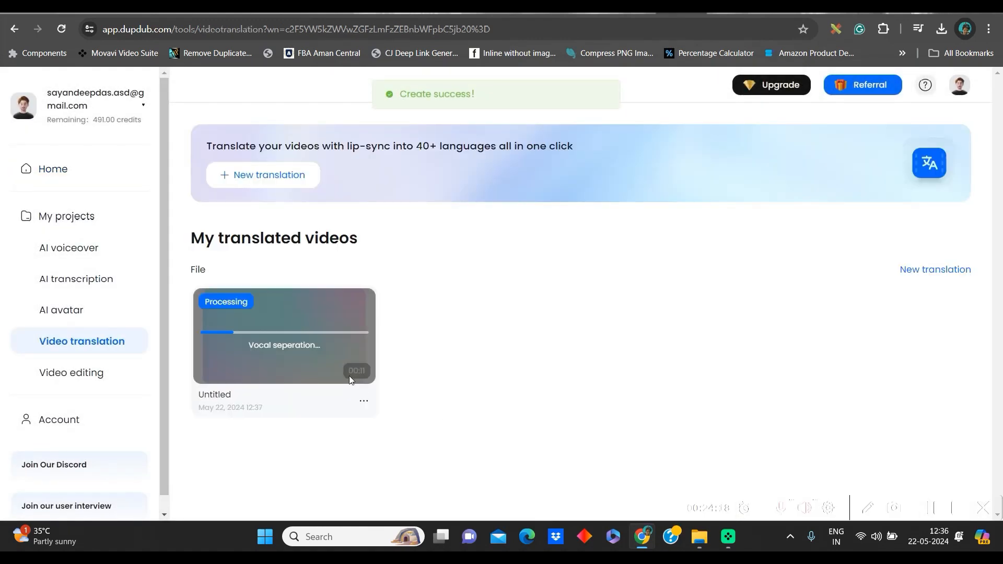
mouse_move(69, 314)
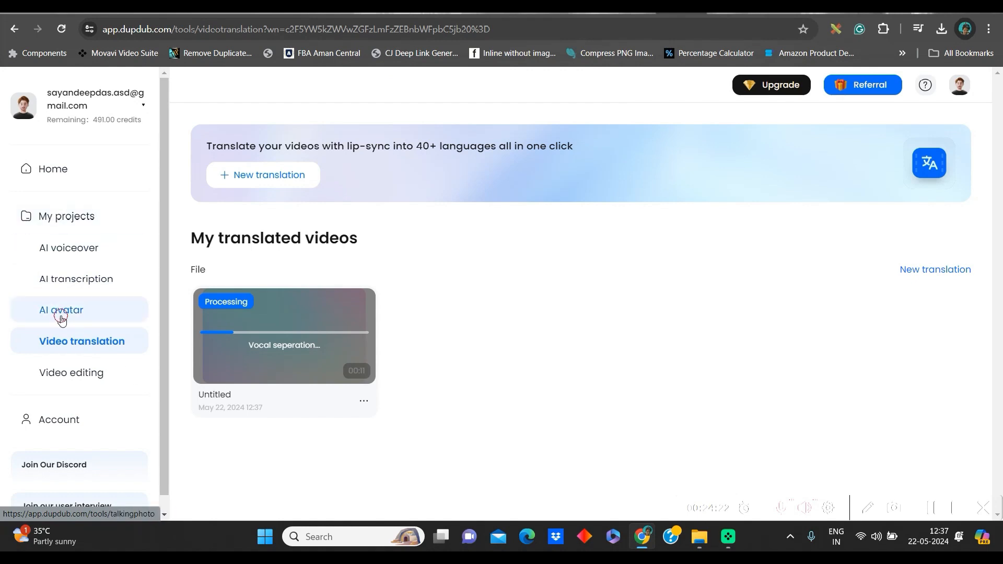
Step: Return to My avatars and open the 0:12 avatar's options menu
click(62, 310)
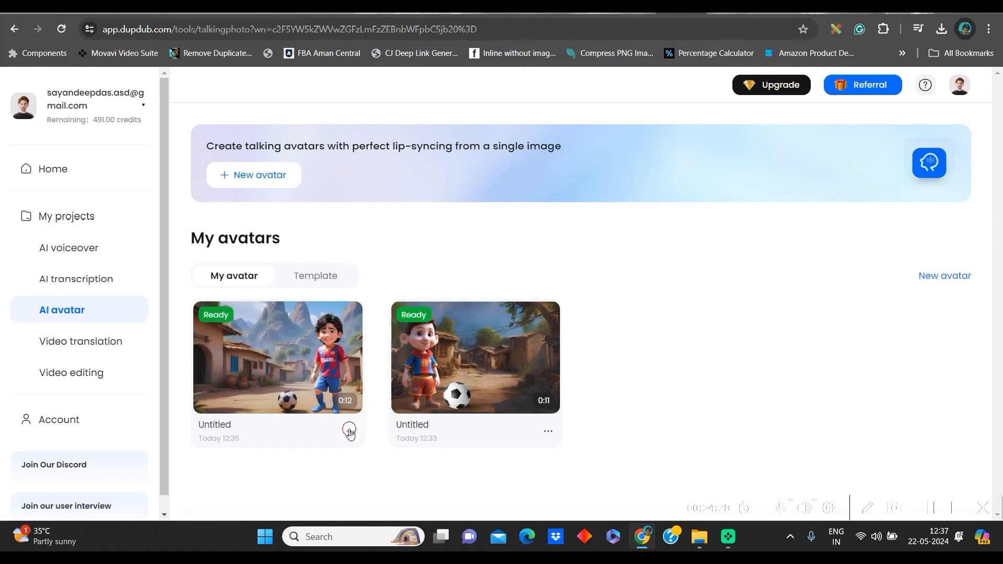
click(349, 431)
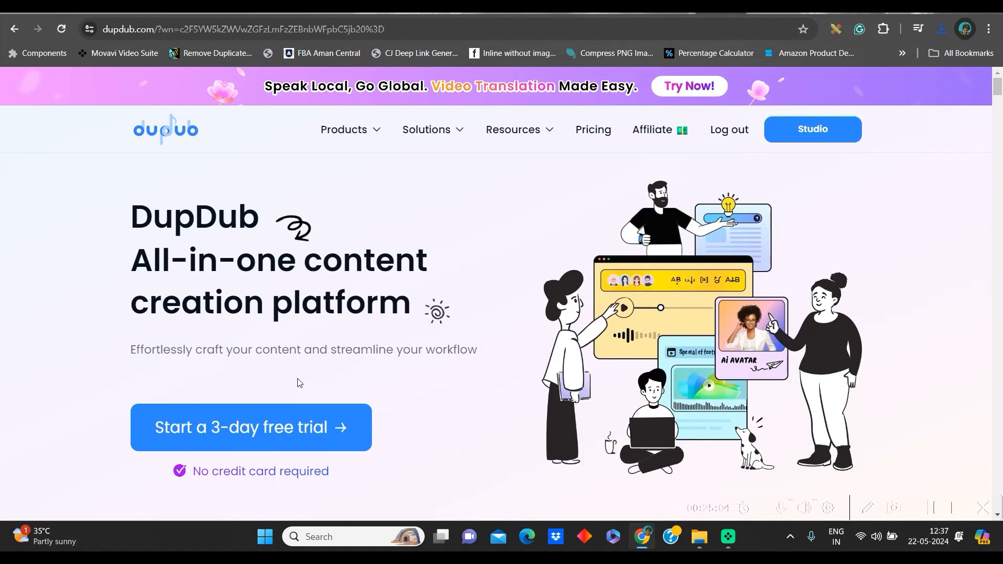
Step: Open DupDub's pricing page and scroll through the Free to Ultimate plan cards
click(592, 130)
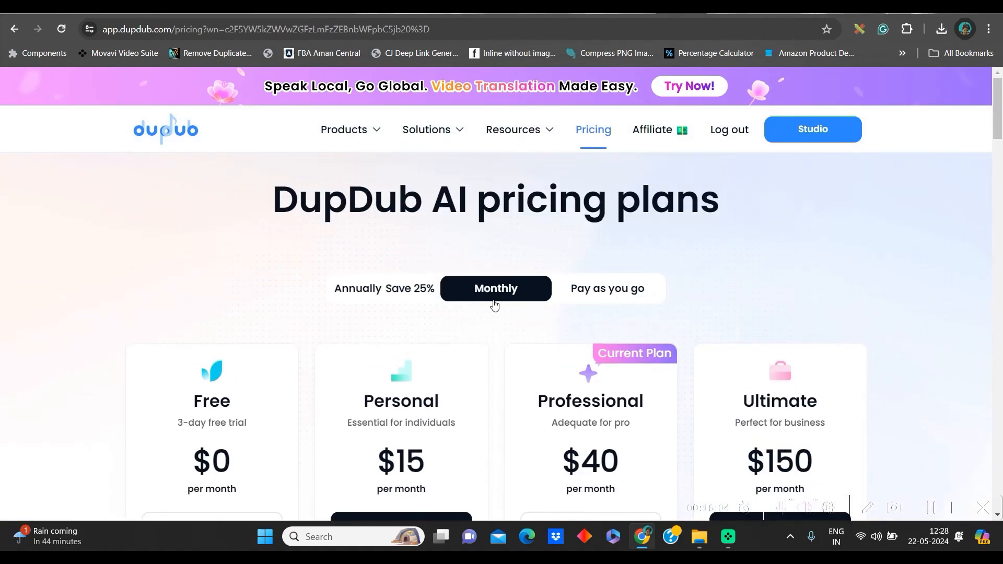
scroll(down, 3)
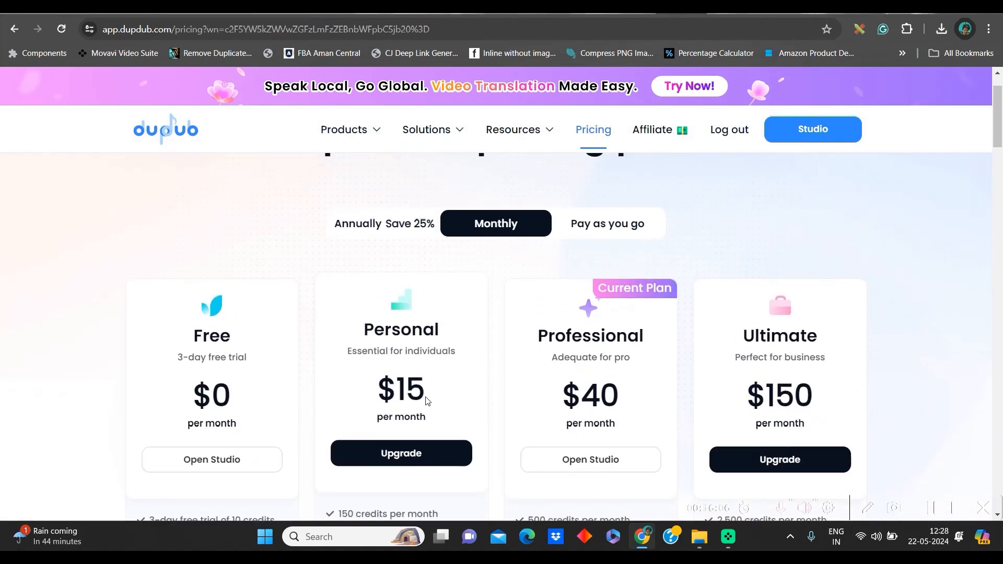
scroll(down, 3)
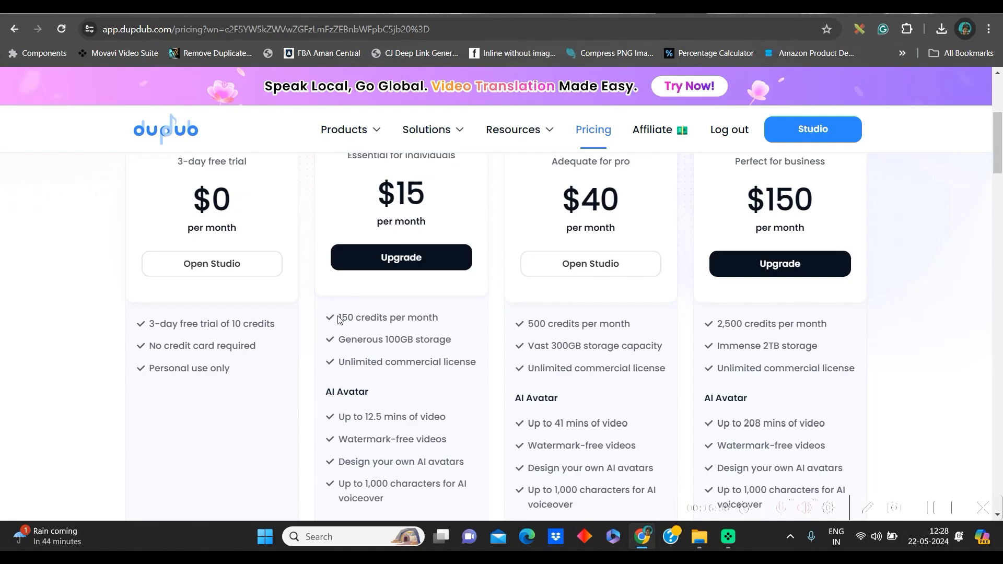